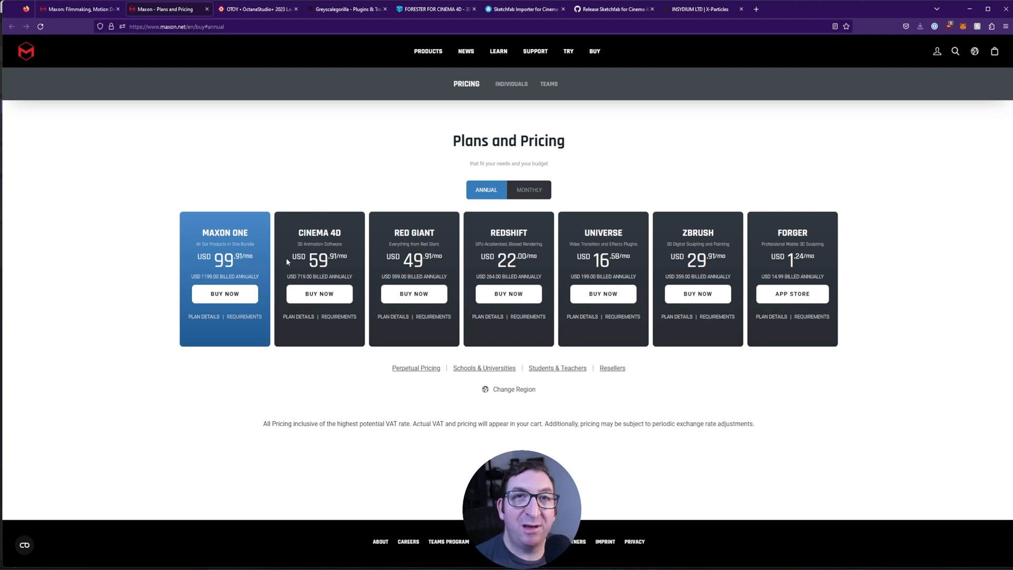
mouse_move(281, 287)
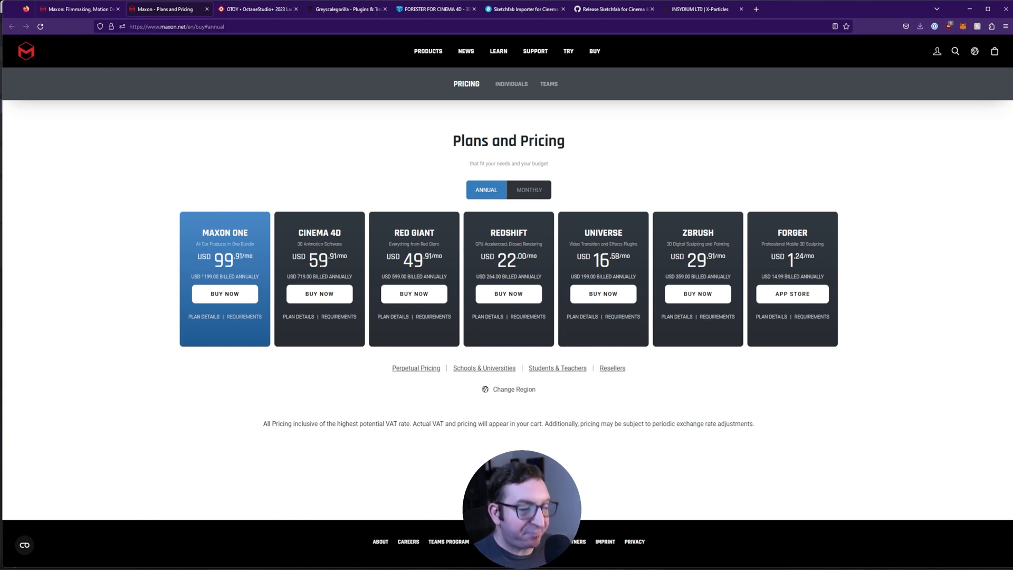
mouse_move(411, 193)
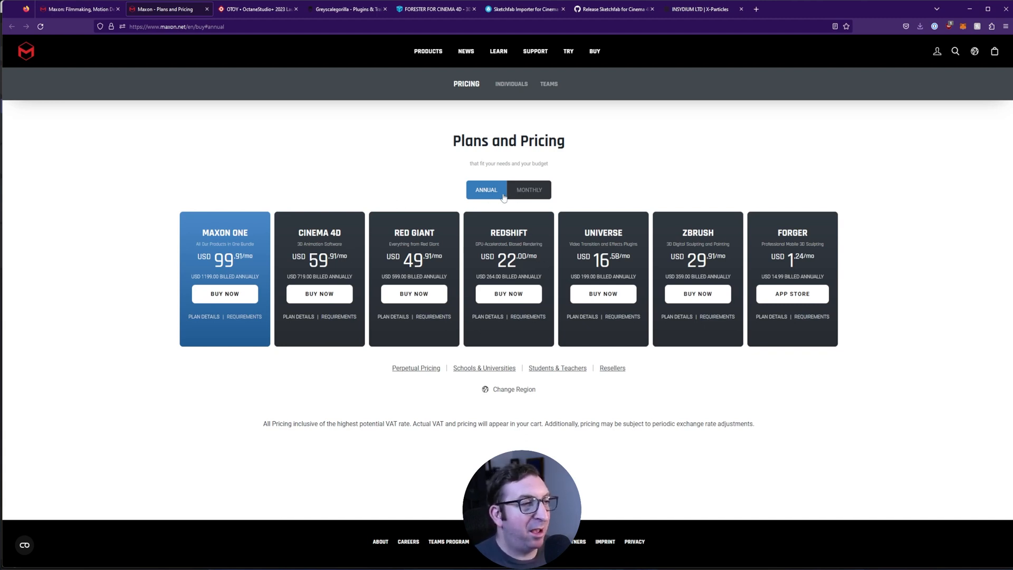
Scroll the OctaneStudio+ 2023 article down to its grid of bundled partner logos.
left_click(529, 190)
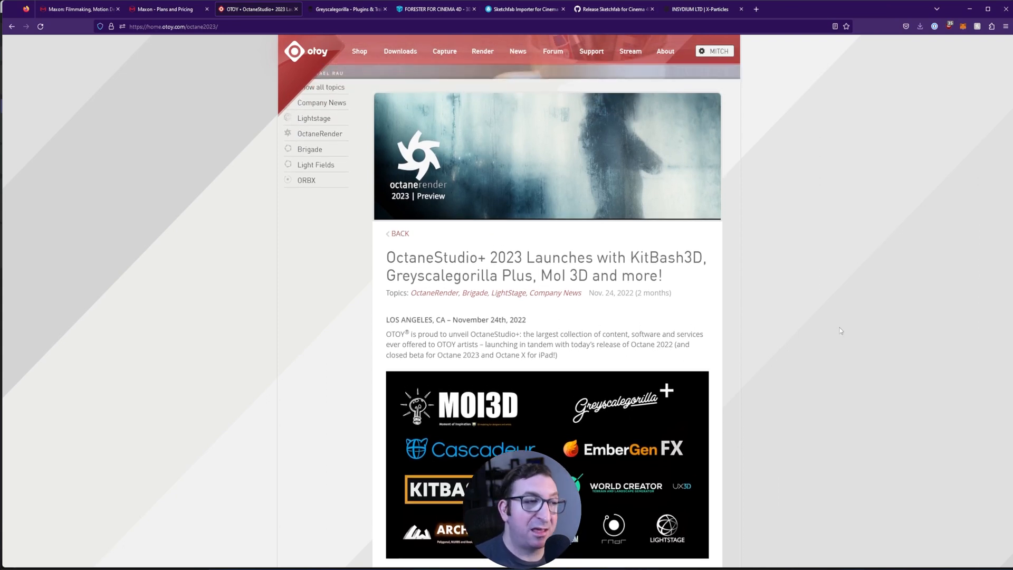
mouse_move(804, 297)
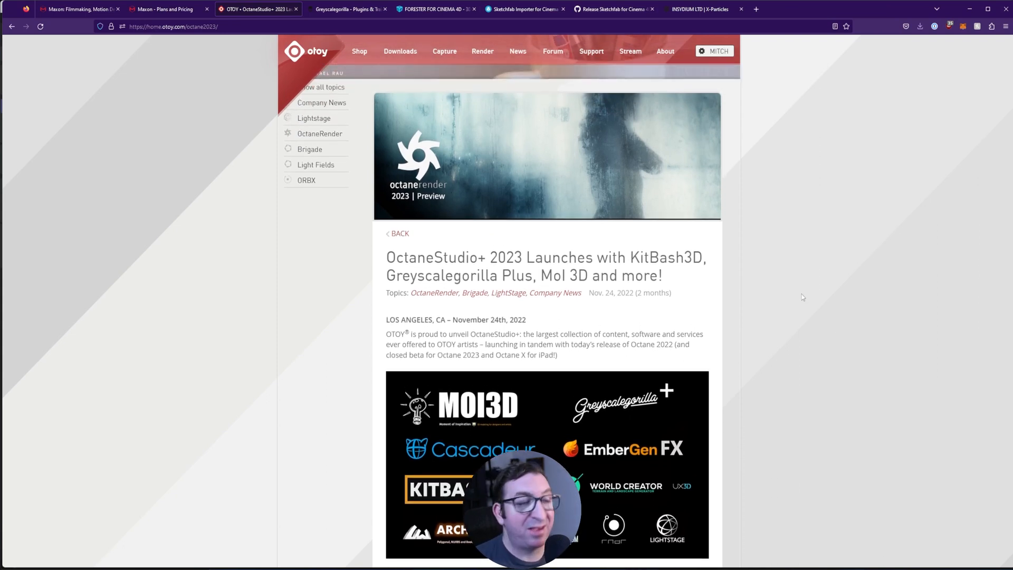
scroll("down", 3)
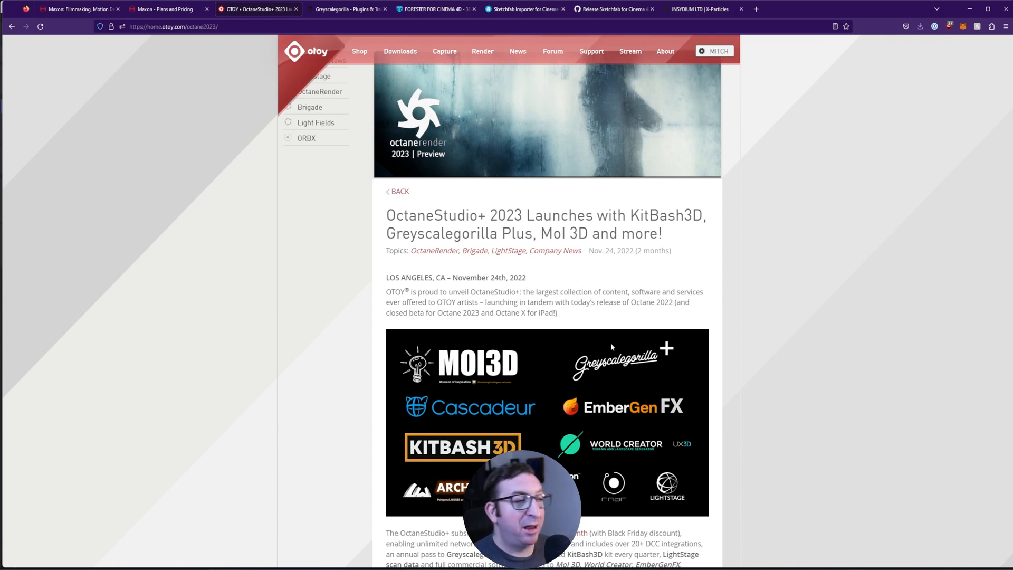
mouse_move(624, 373)
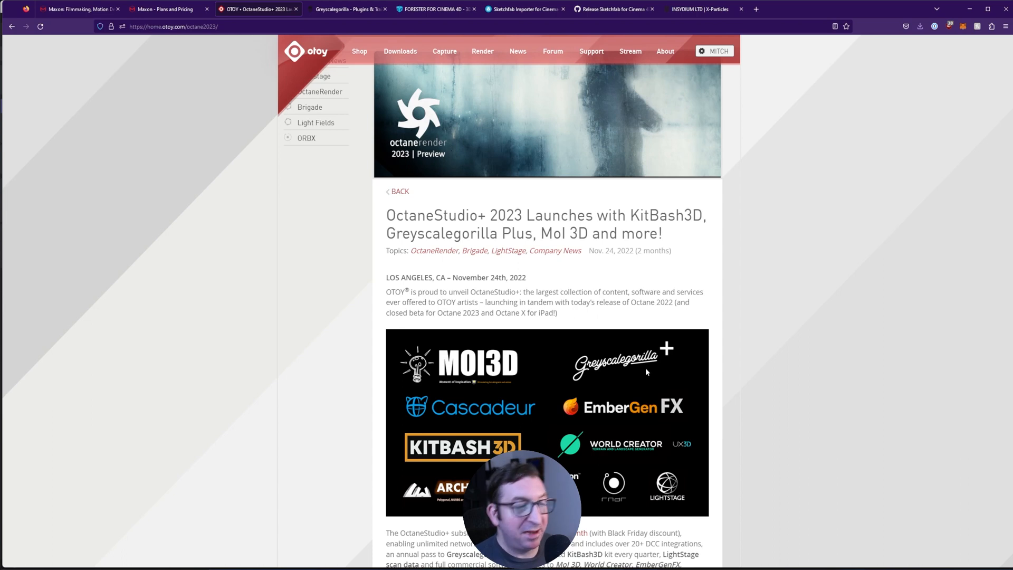
mouse_move(636, 411)
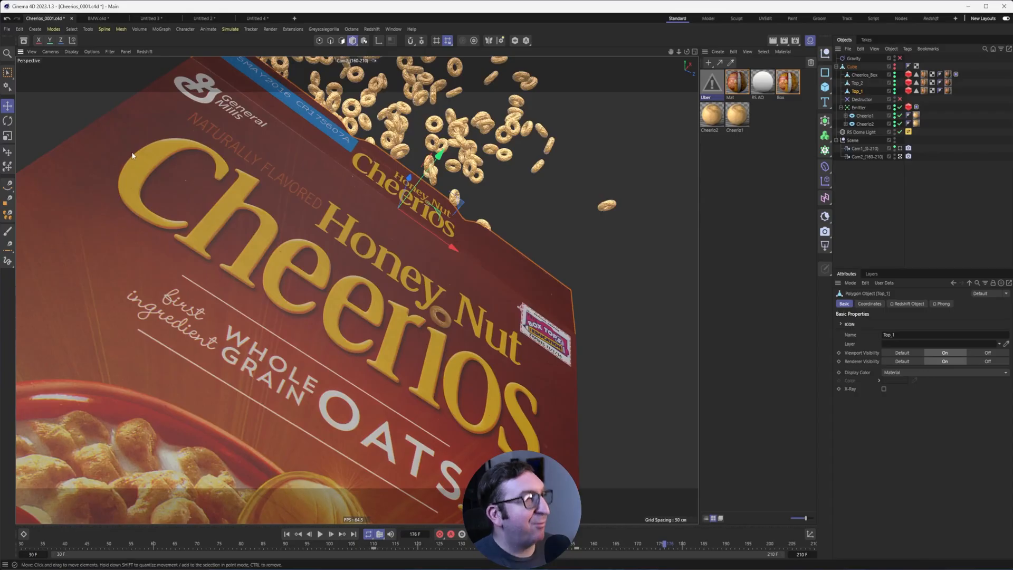
Switch to the BMW car project and start the Octane Live Viewer render.
left_click(95, 18)
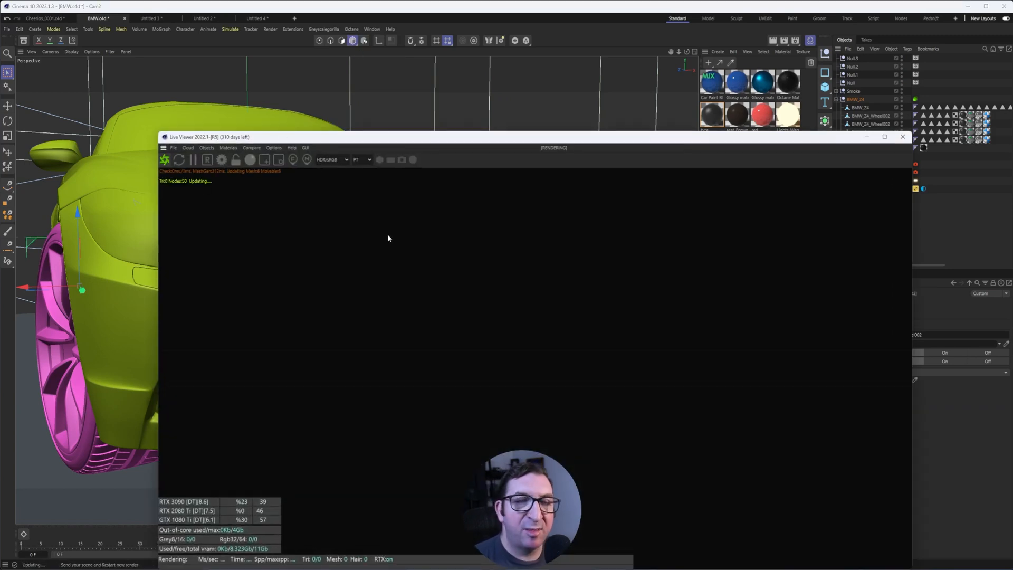
mouse_move(454, 276)
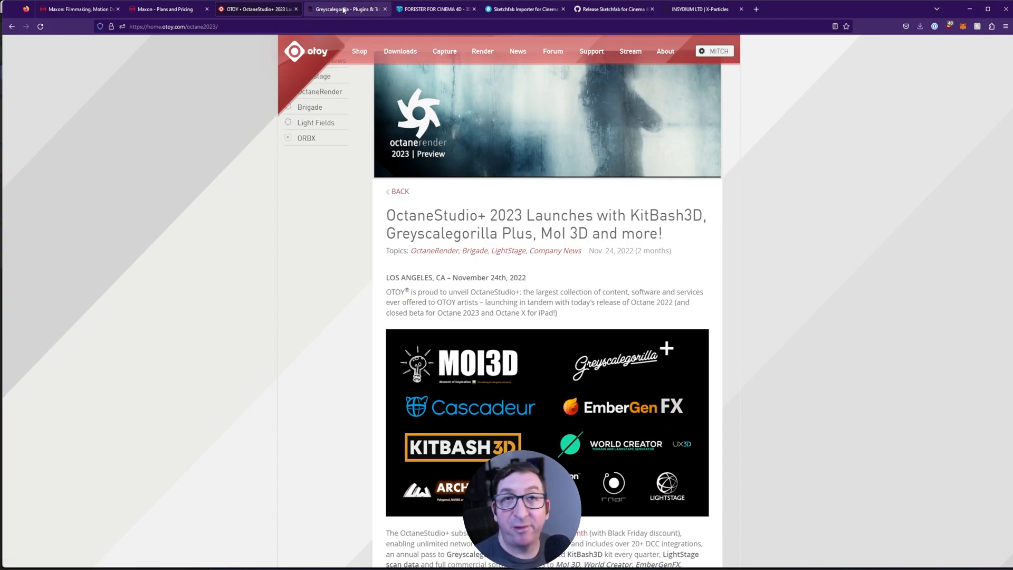
Show the Greyscalegorilla homepage, then return to the Untitled 3 primitives scene.
left_click(348, 9)
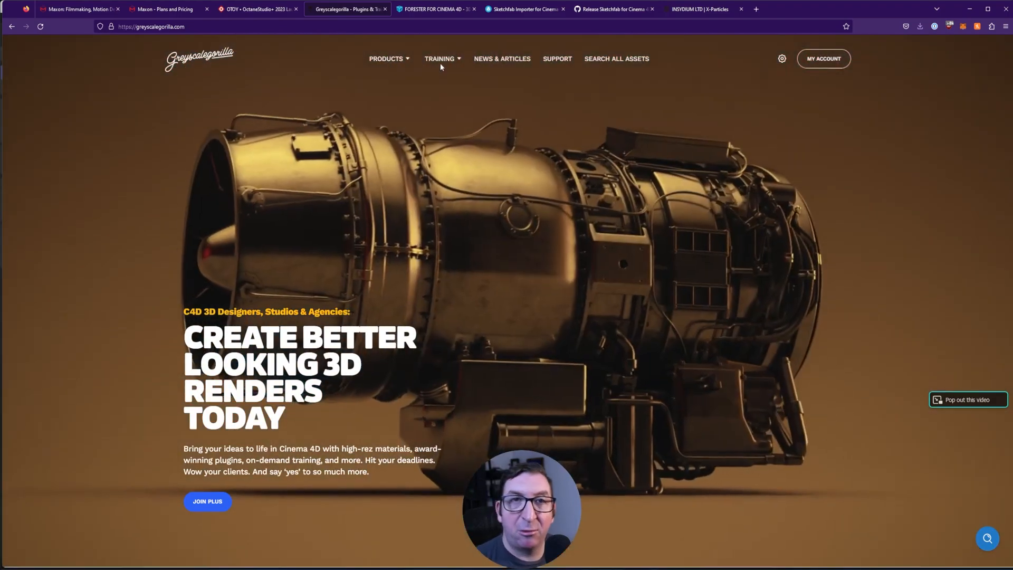
left_click(386, 58)
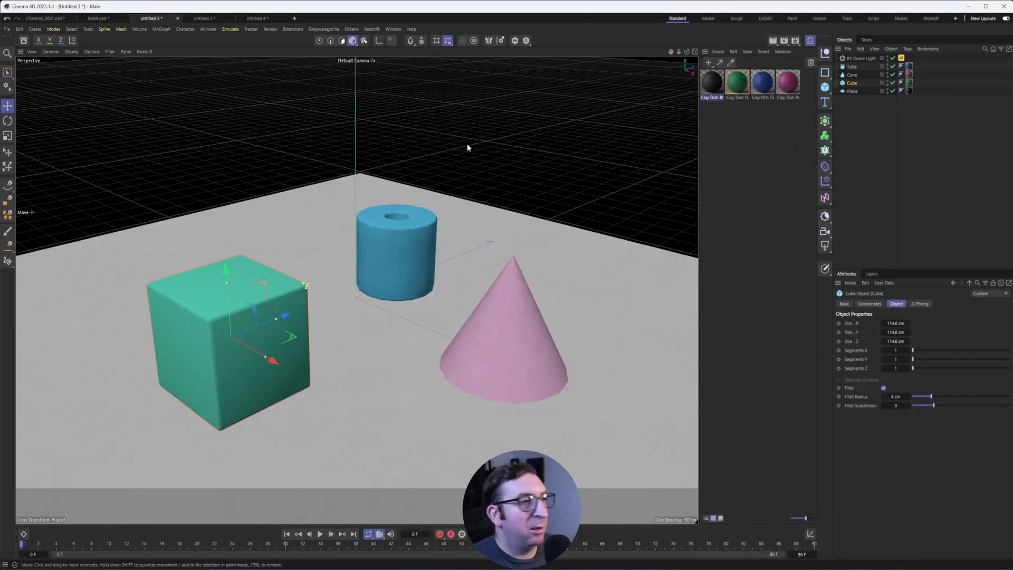
Launch the Greyscalegorilla Plus Library listing Redshift material packs like Clay Doh.
left_click(324, 29)
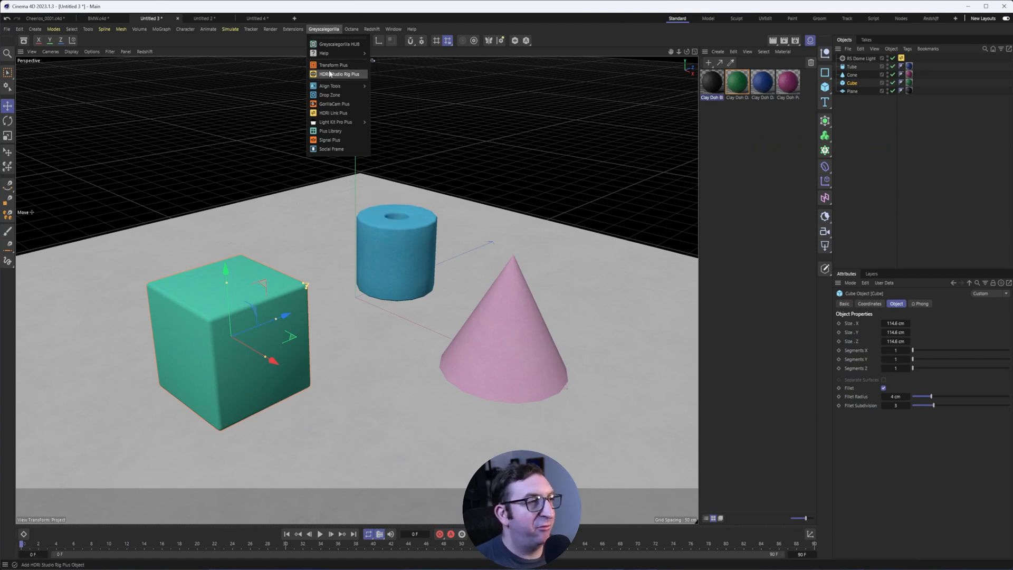
mouse_move(333, 112)
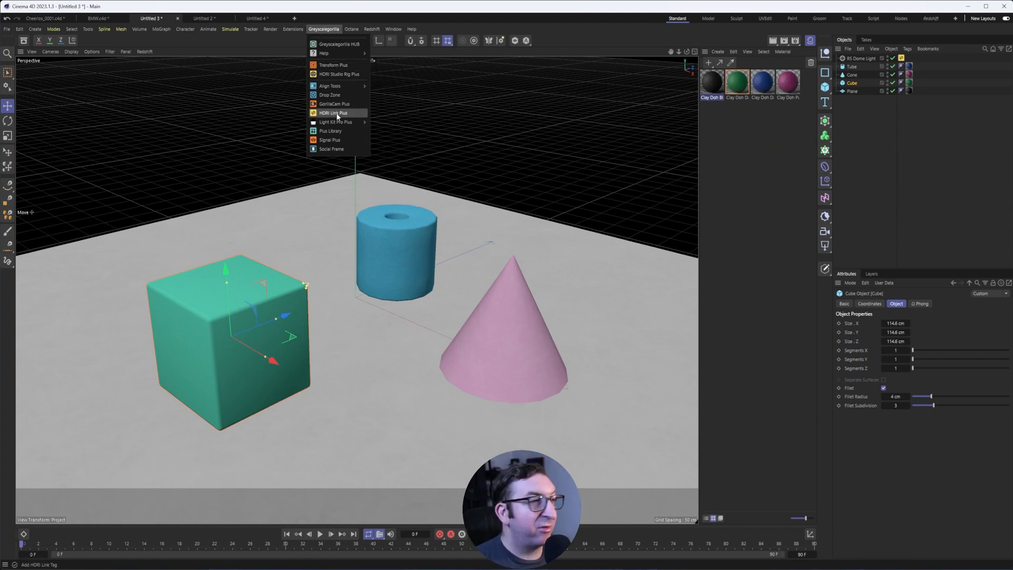
mouse_move(338, 74)
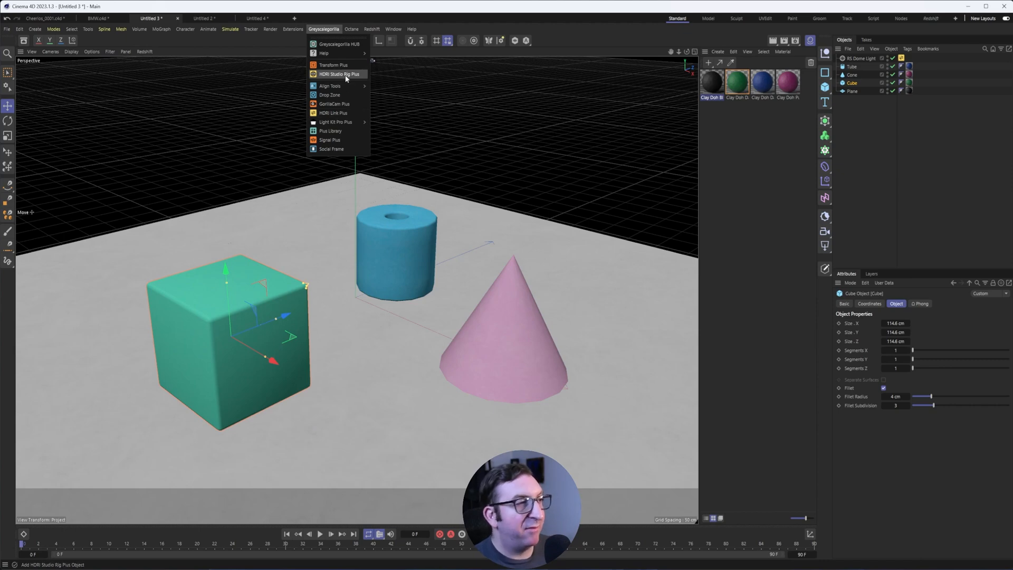
mouse_move(331, 132)
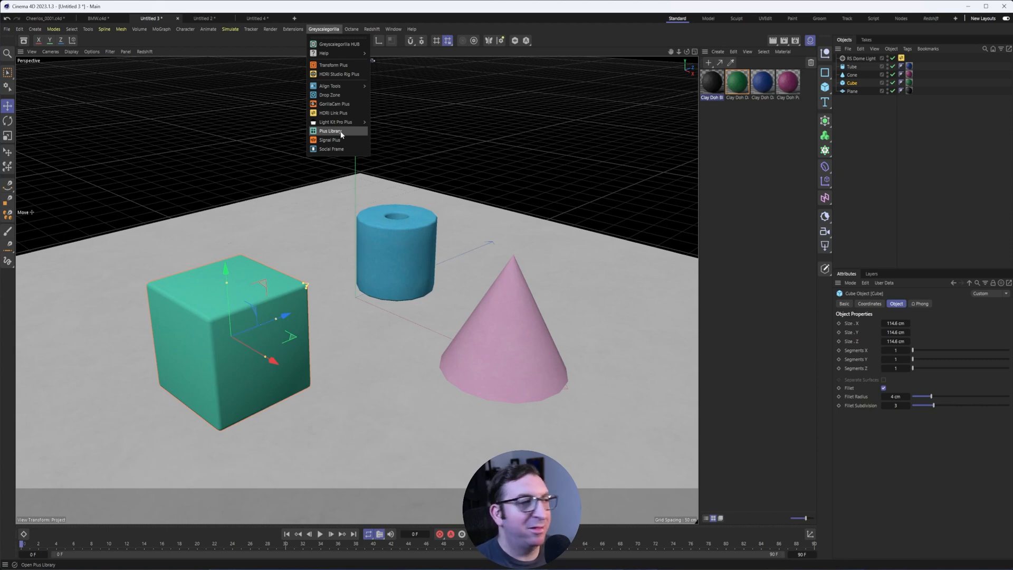
left_click(331, 132)
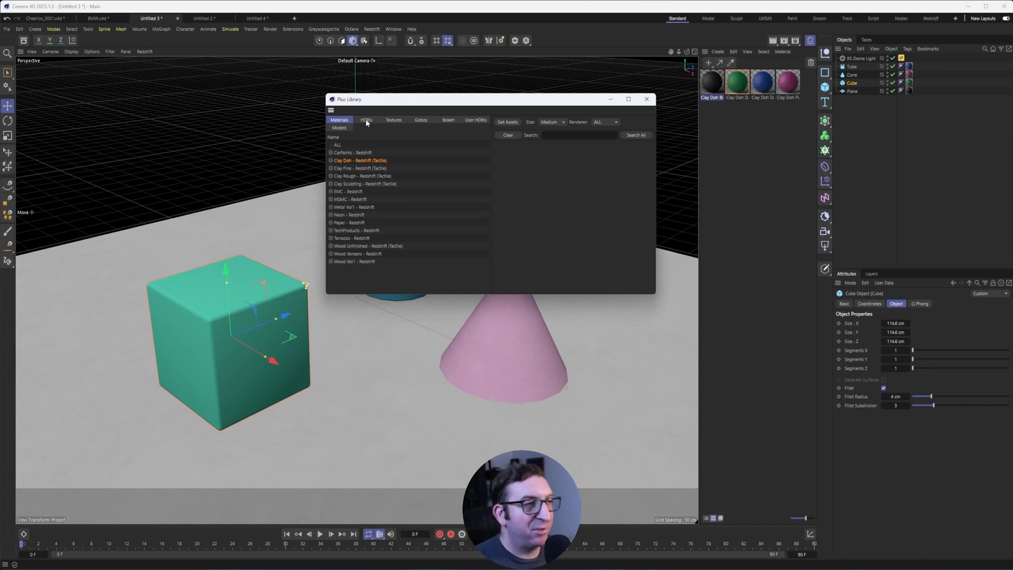
Load Clay Doh Black 01 into the scene, inspect its Redshift shader graph, return to the browser.
left_click(394, 120)
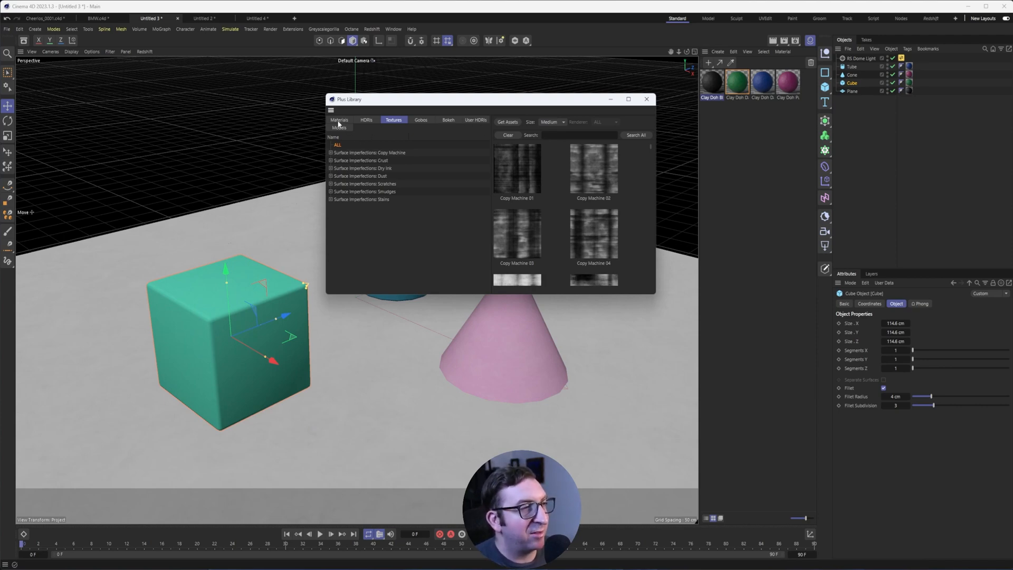
left_click(340, 120)
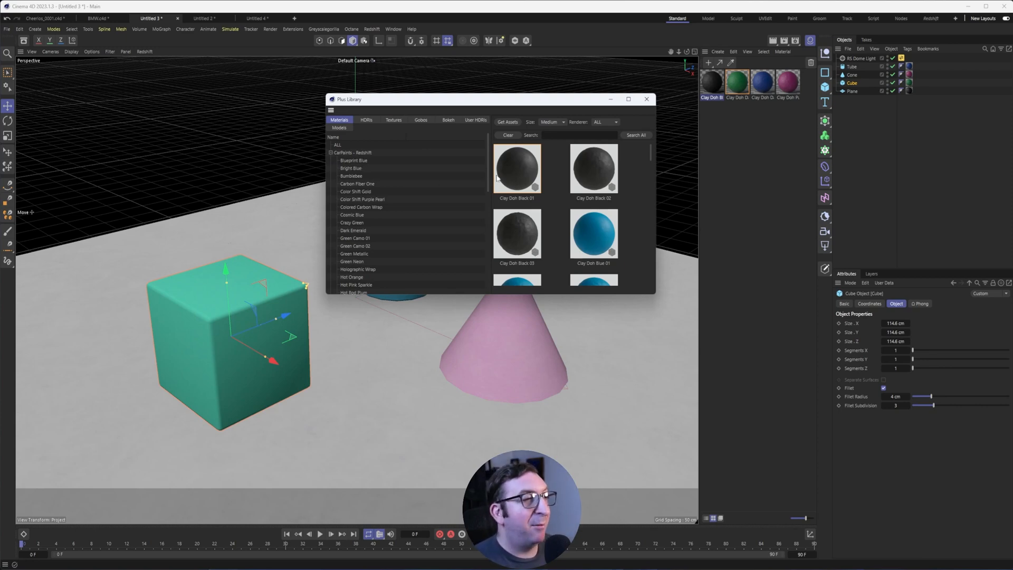
left_click(710, 81)
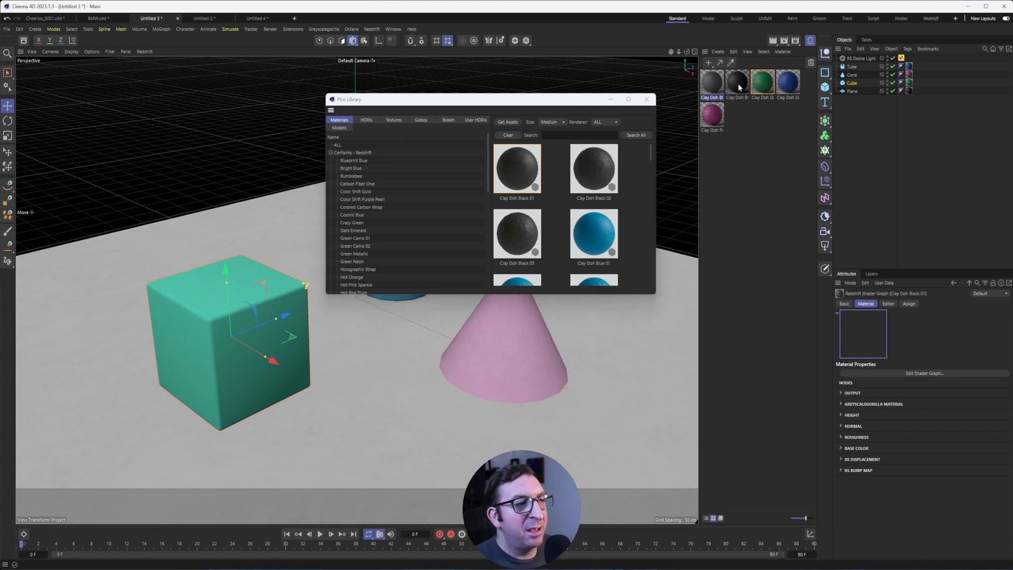
left_click(736, 81)
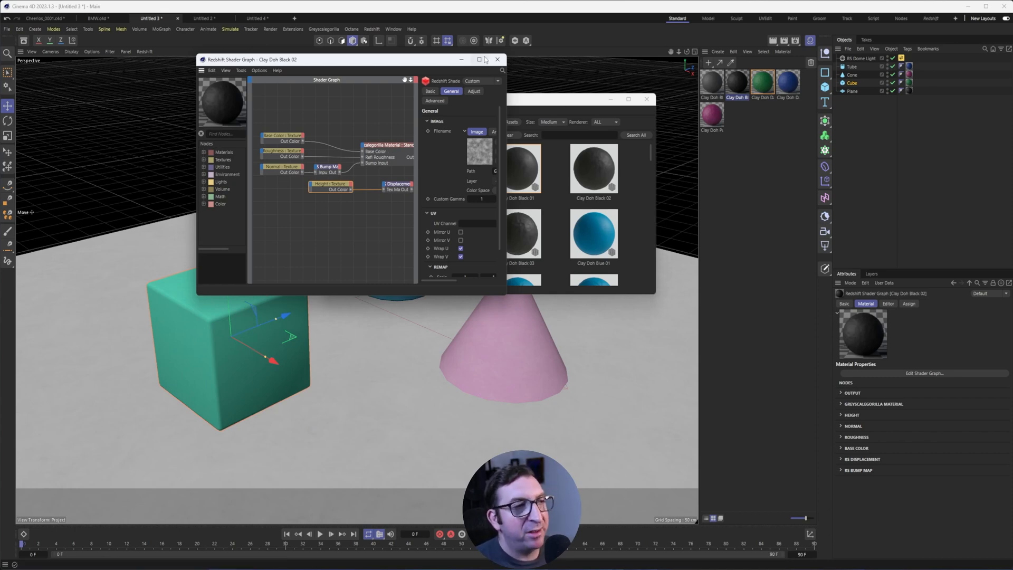
mouse_move(497, 59)
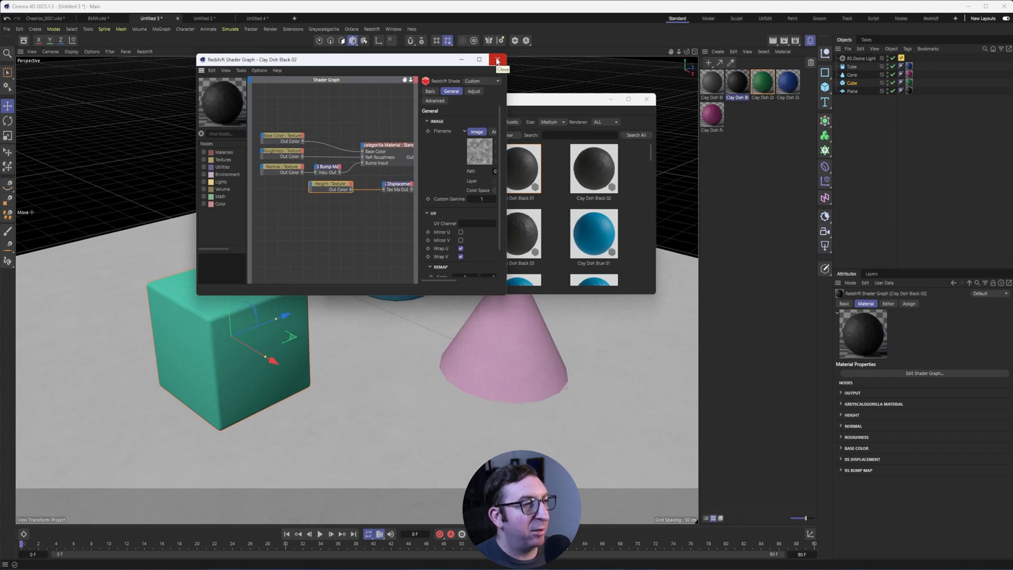
left_click(497, 60)
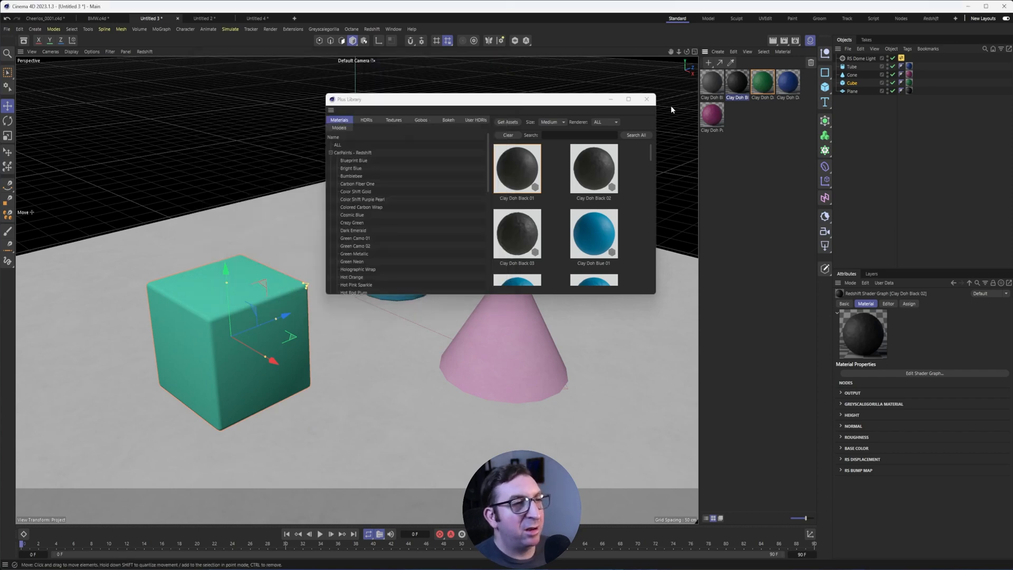
left_click(646, 99)
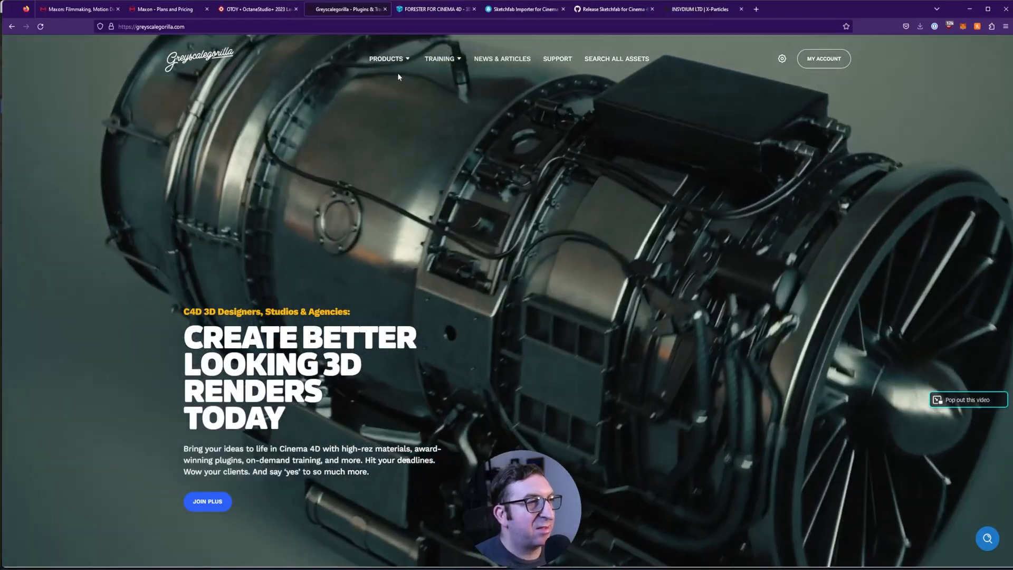
Show and scroll the 3DQuakers Forester for Cinema 4D plugin page.
left_click(436, 9)
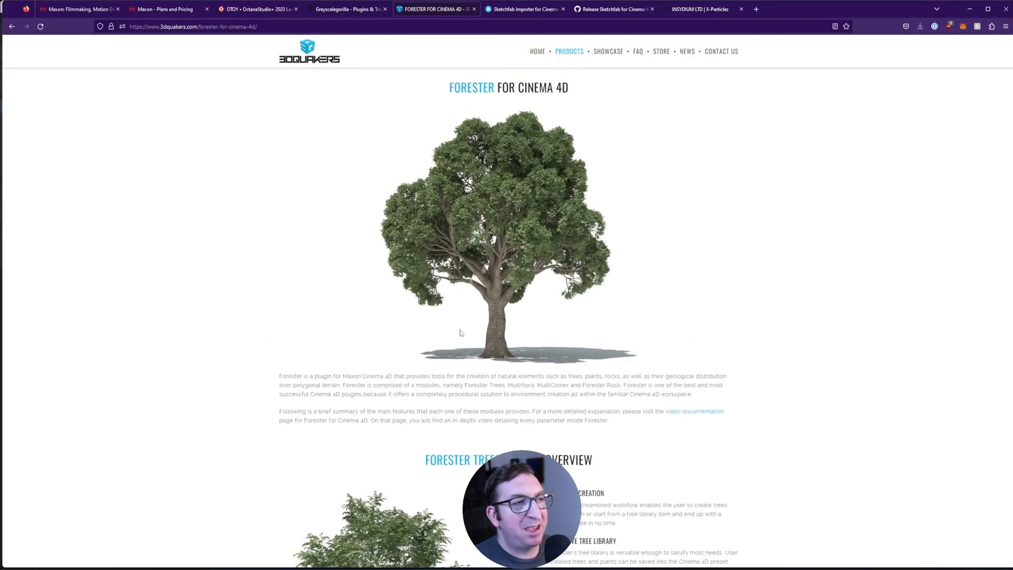
scroll("down", 3)
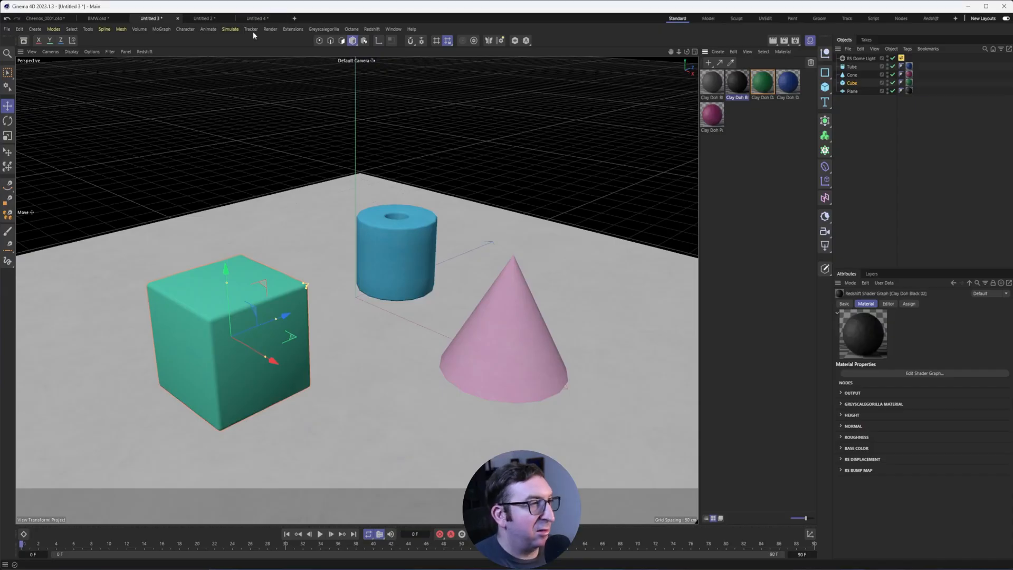
Browse the Maple tree's library, parameters, material selections, branch level 2 and simulation settings.
left_click(204, 17)
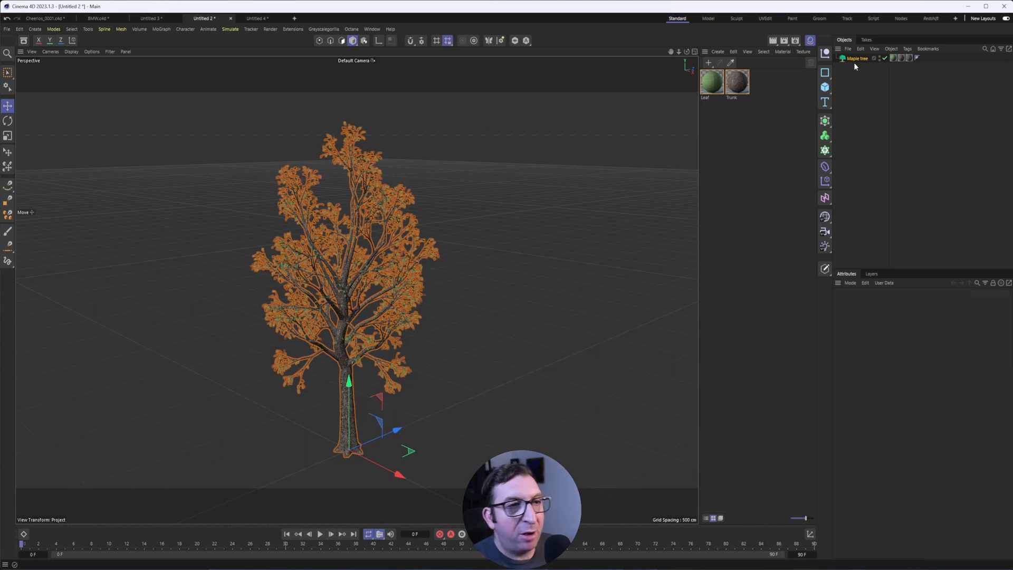
left_click(857, 58)
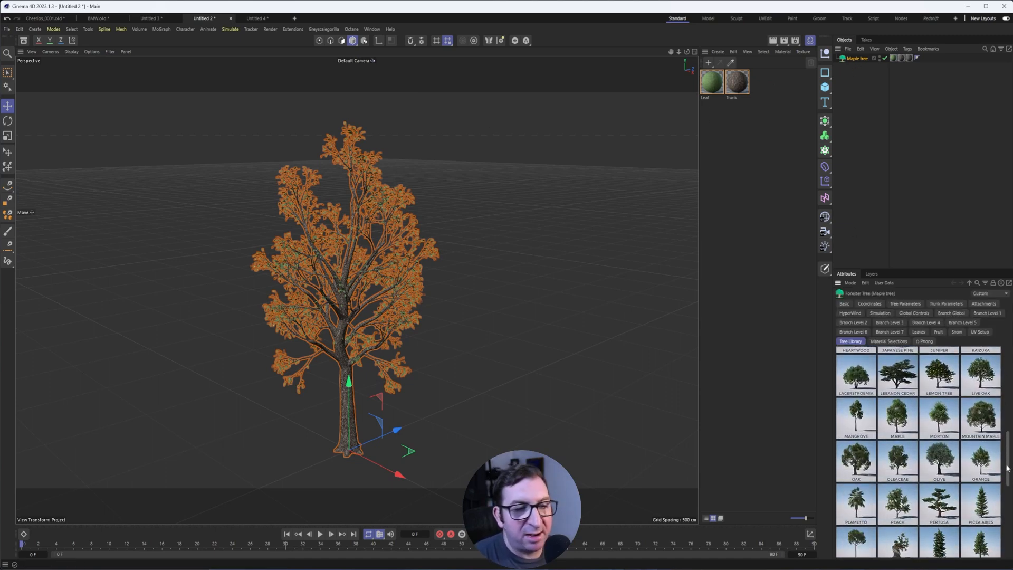
scroll("down", 3)
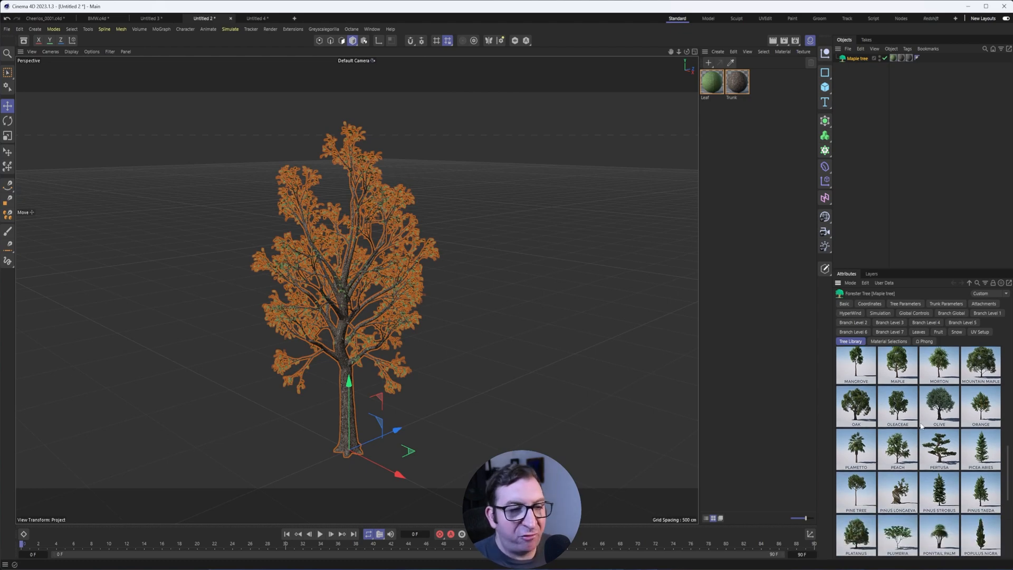
left_click(905, 303)
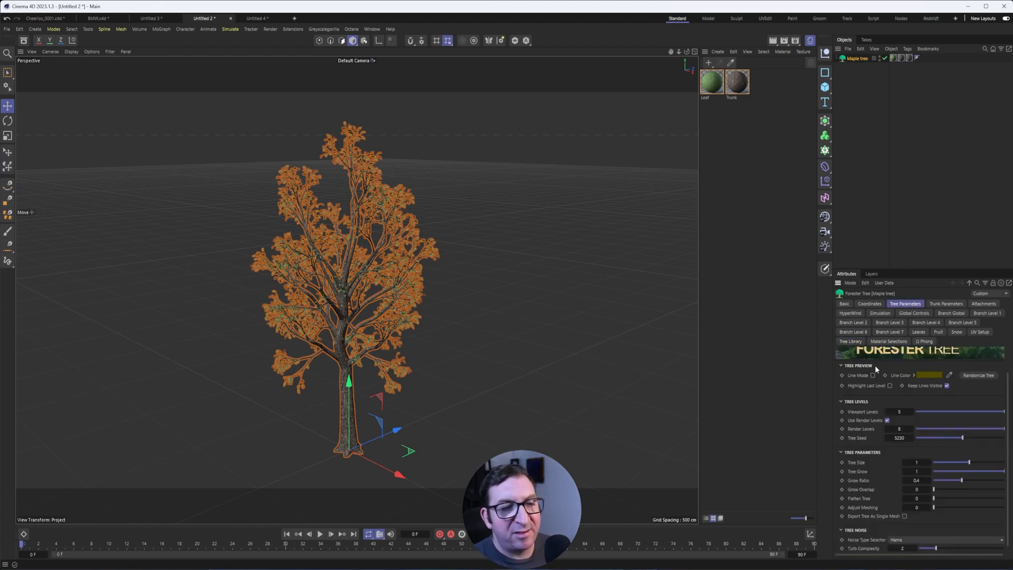
left_click(888, 342)
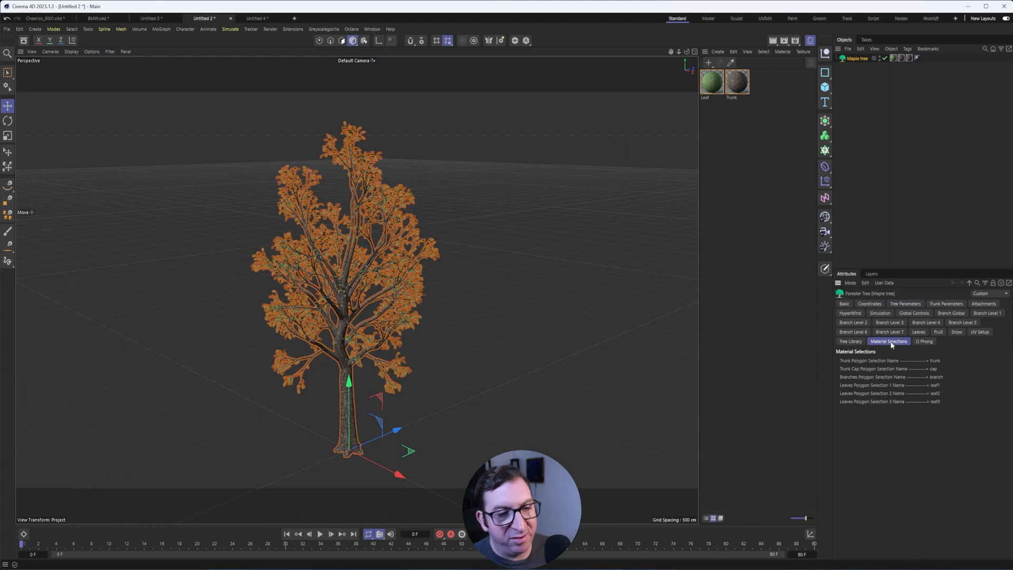
left_click(852, 322)
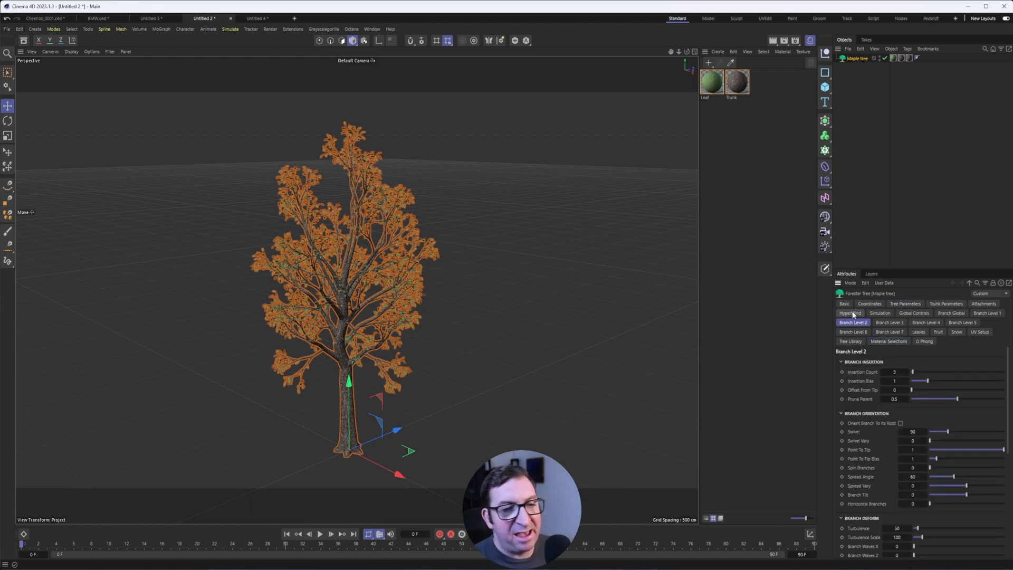
left_click(881, 313)
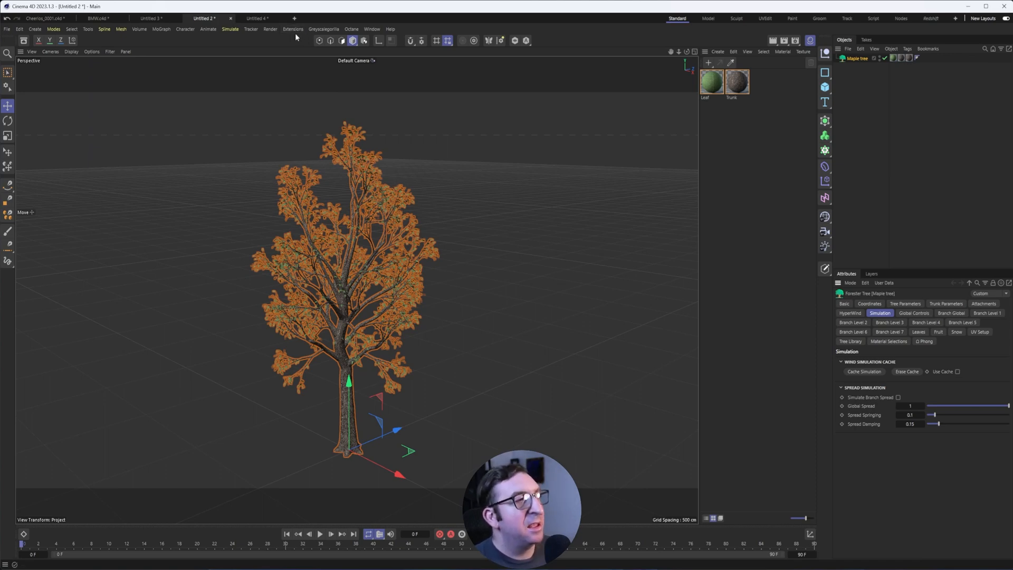
Launch the Forester Expansion Pack 1 tree library, keeping Cinema 4D as the material render engine.
left_click(292, 29)
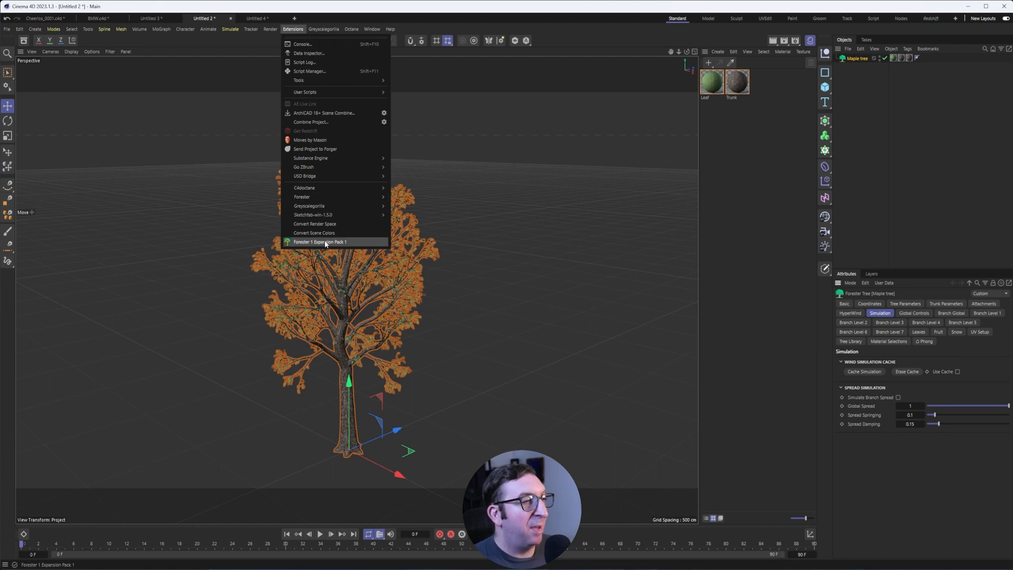
left_click(319, 241)
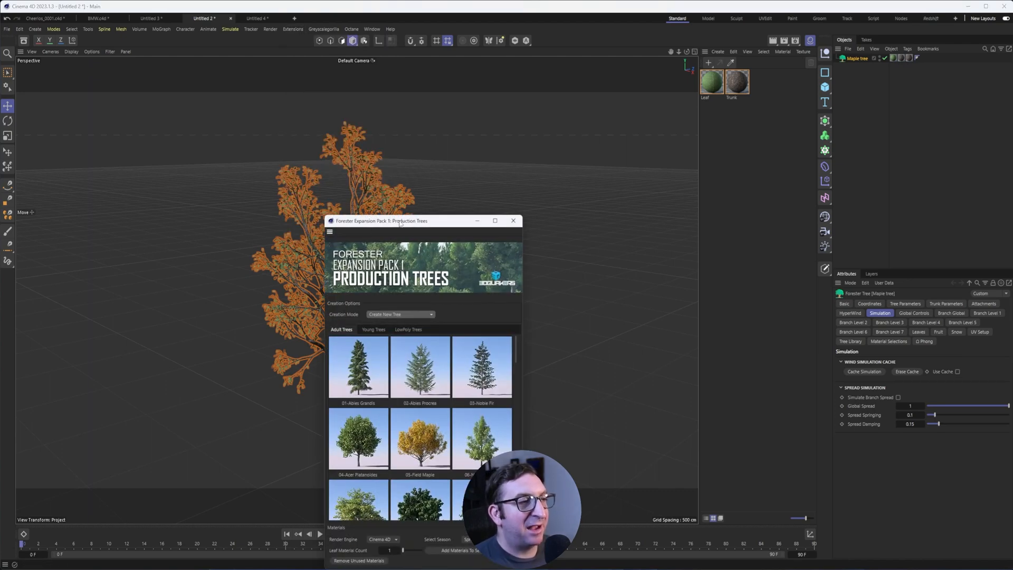
left_click_drag(381, 221, 468, 92)
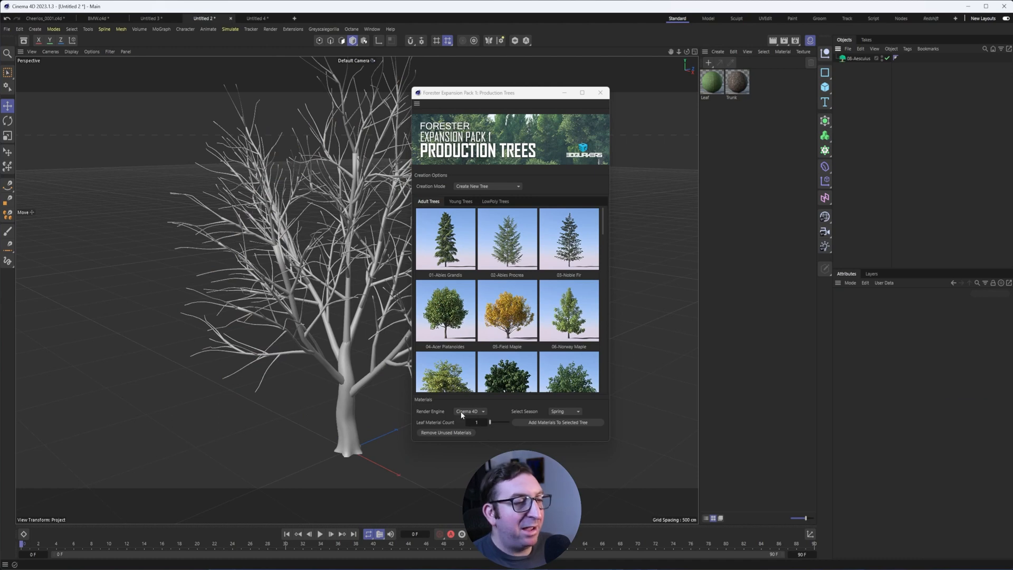
left_click(470, 412)
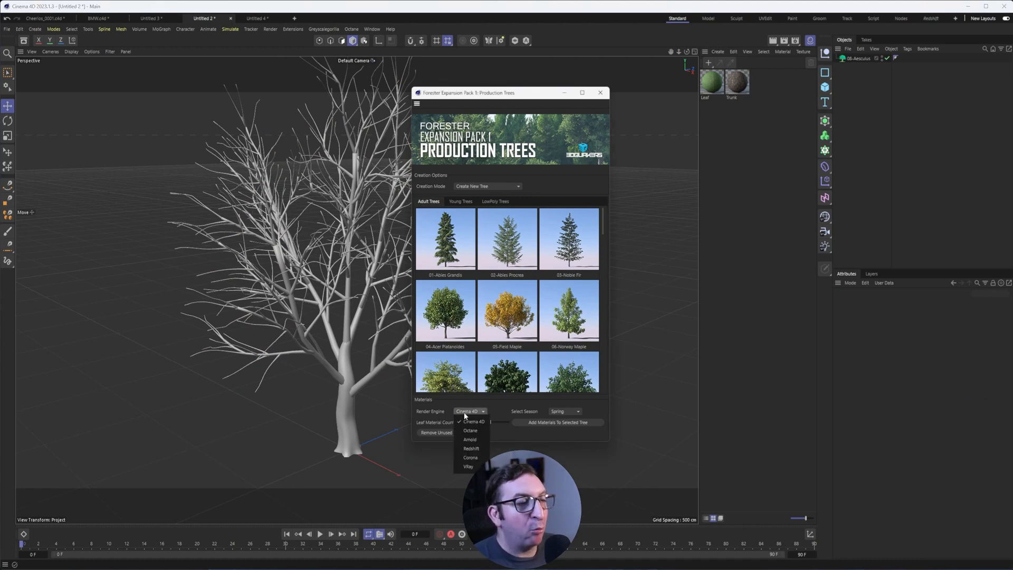
left_click(565, 412)
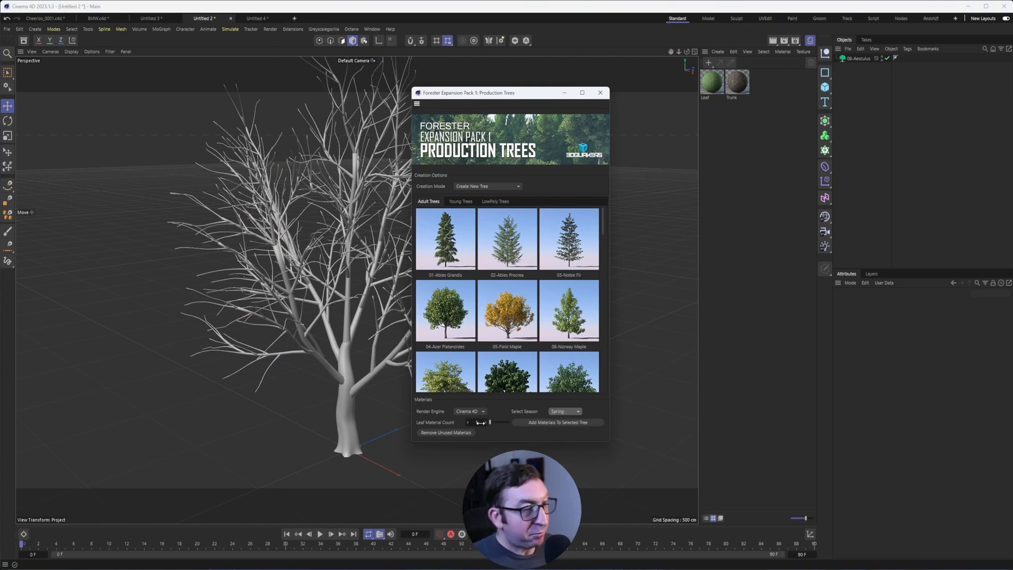
left_click(470, 411)
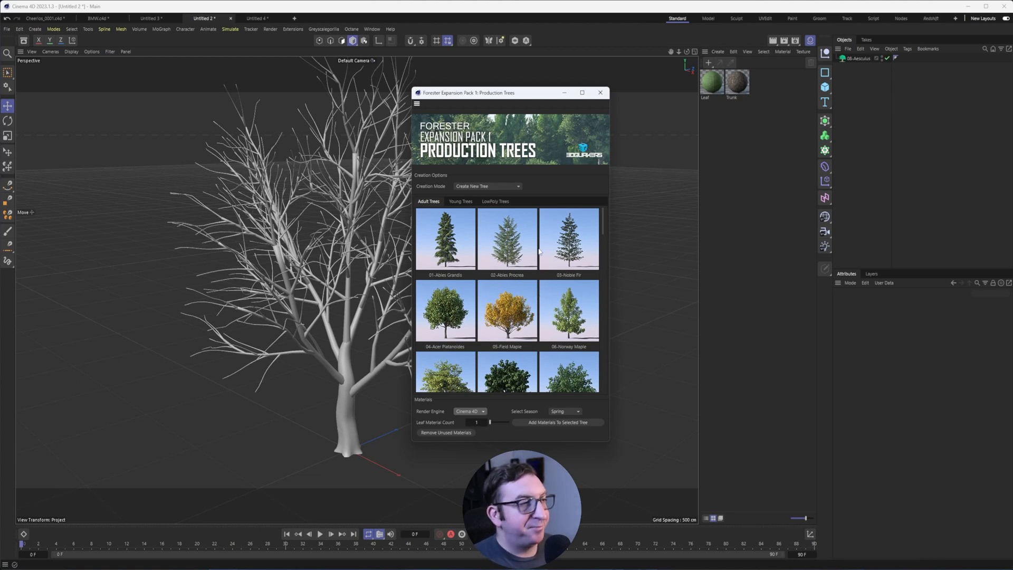
mouse_move(507, 230)
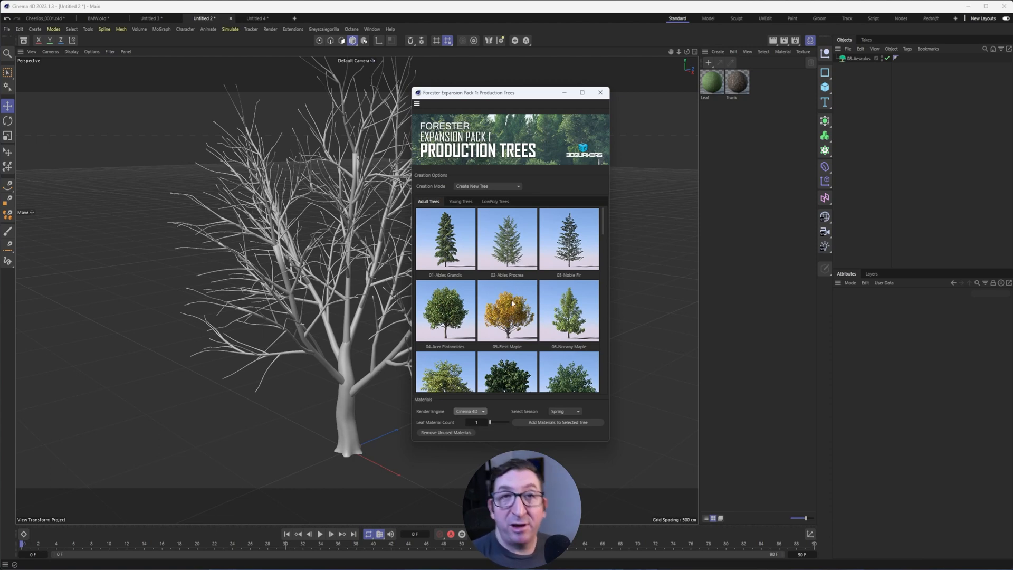
mouse_move(523, 283)
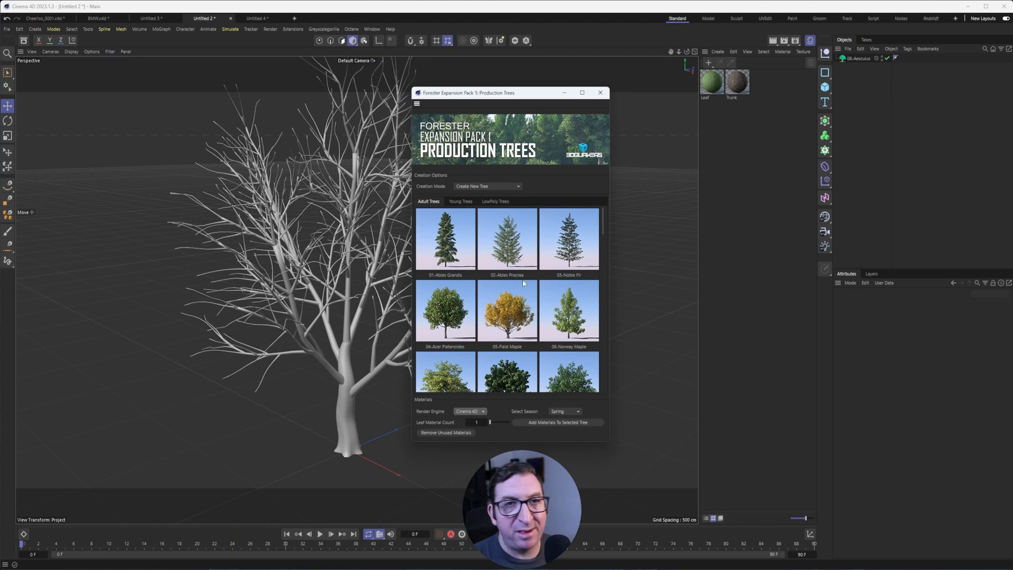
mouse_move(841, 99)
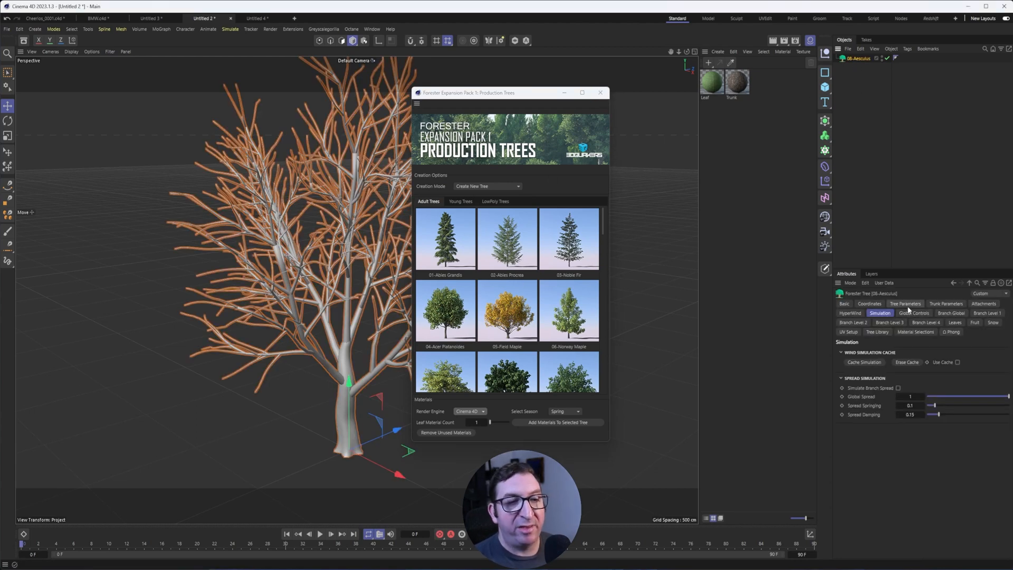
Lower the new Aesculus tree's viewport levels to 2 in Tree Parameters.
left_click(905, 304)
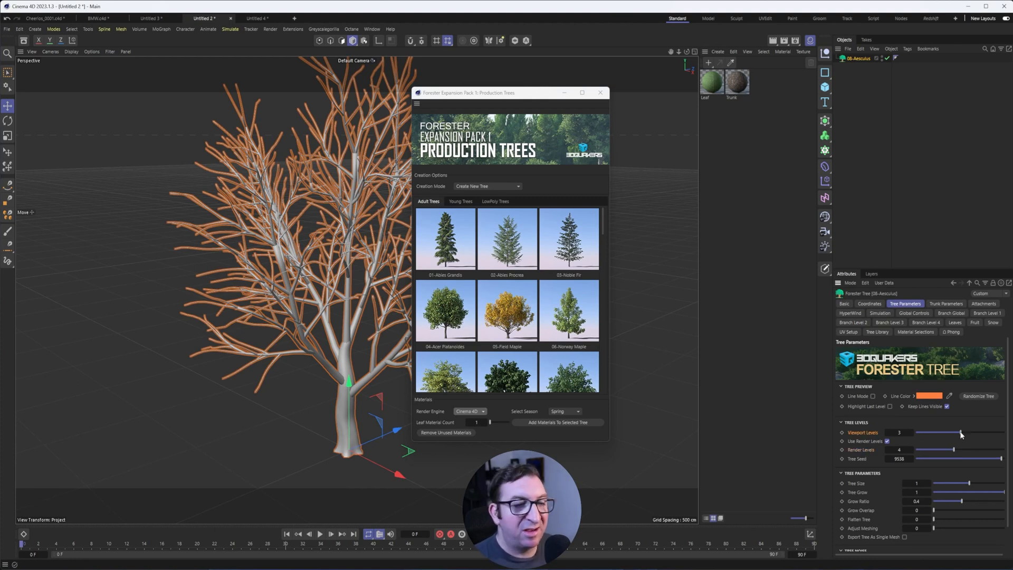
left_click_drag(959, 433, 927, 432)
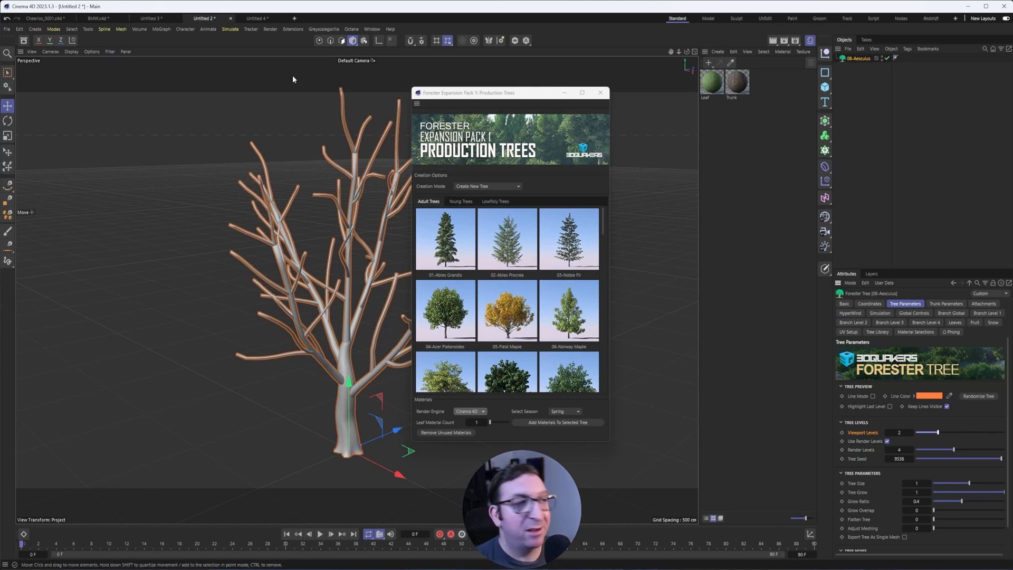
Scroll through the Extensions list and close the Production Trees library, leaving the bare Aesculus tree.
left_click(293, 29)
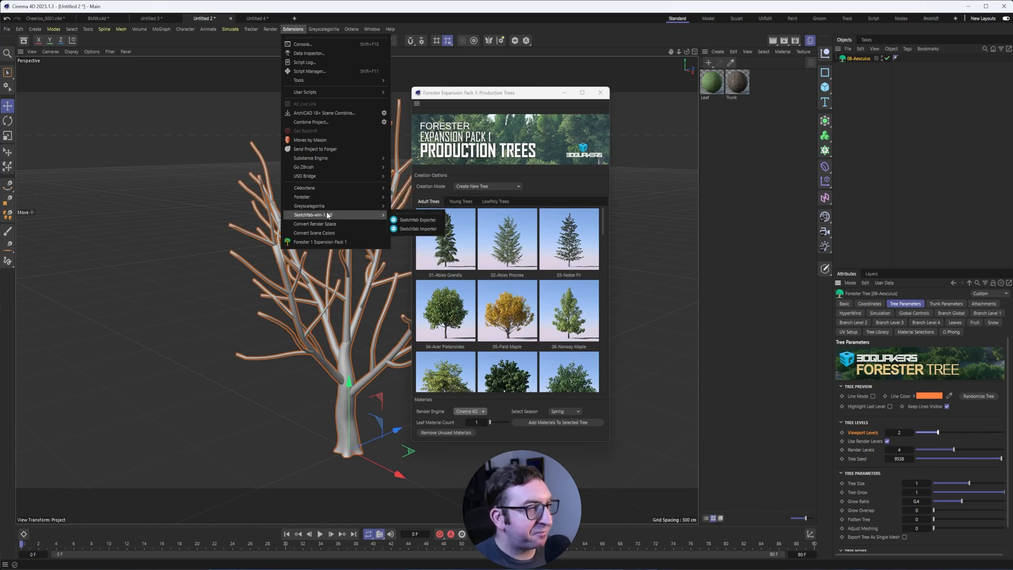
mouse_move(302, 196)
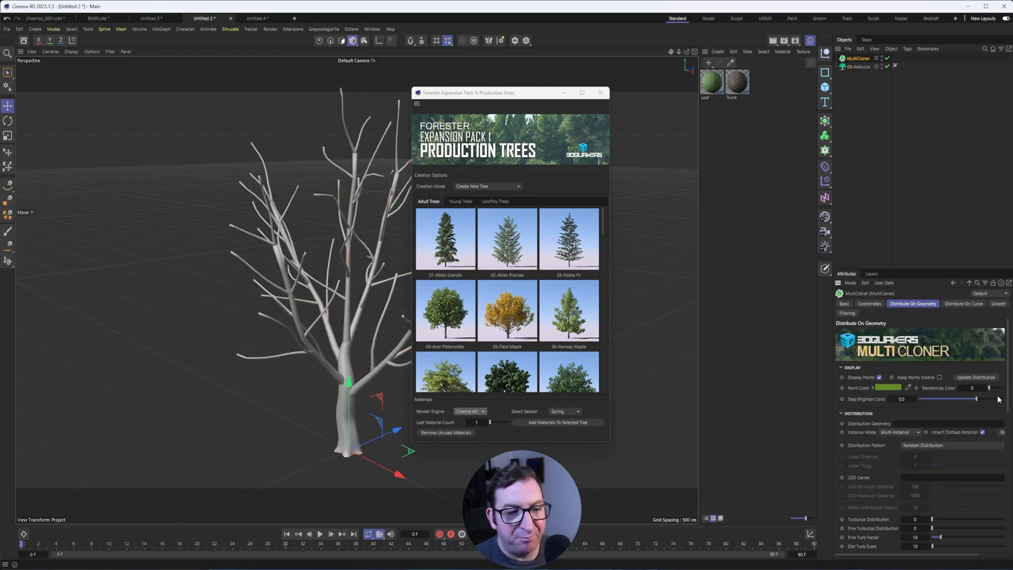
scroll("down", 3)
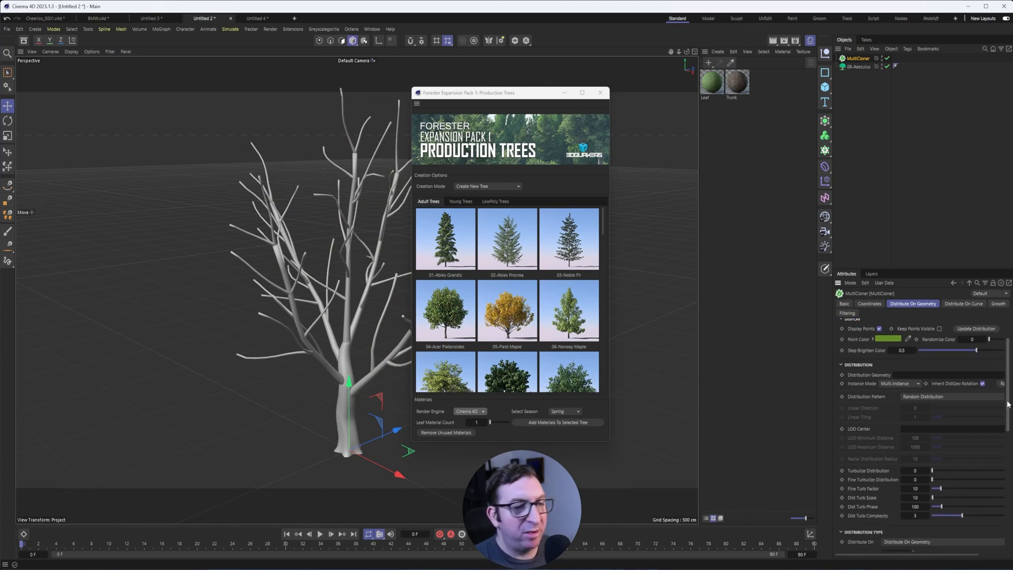
scroll("down", 3)
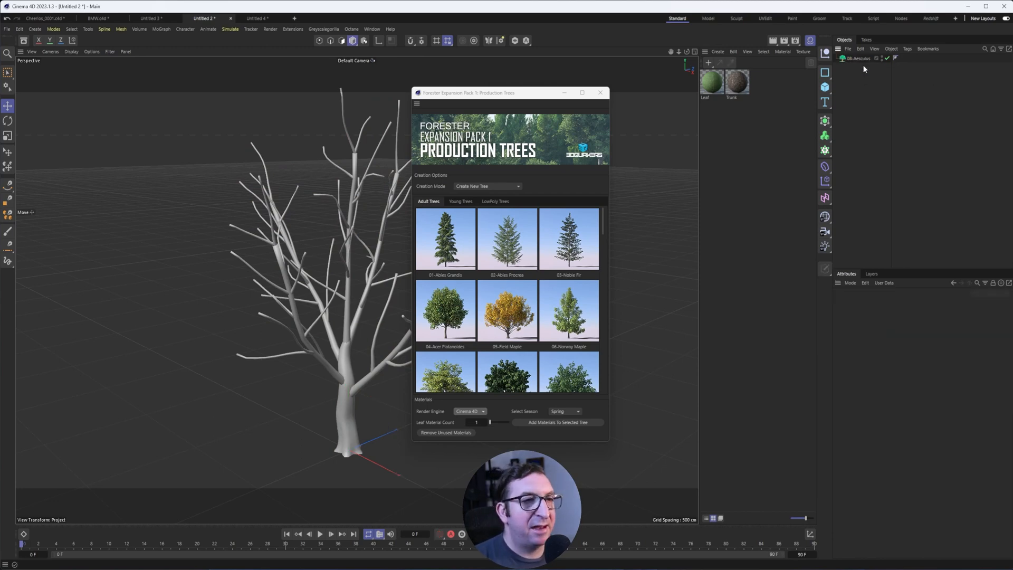
mouse_move(305, 35)
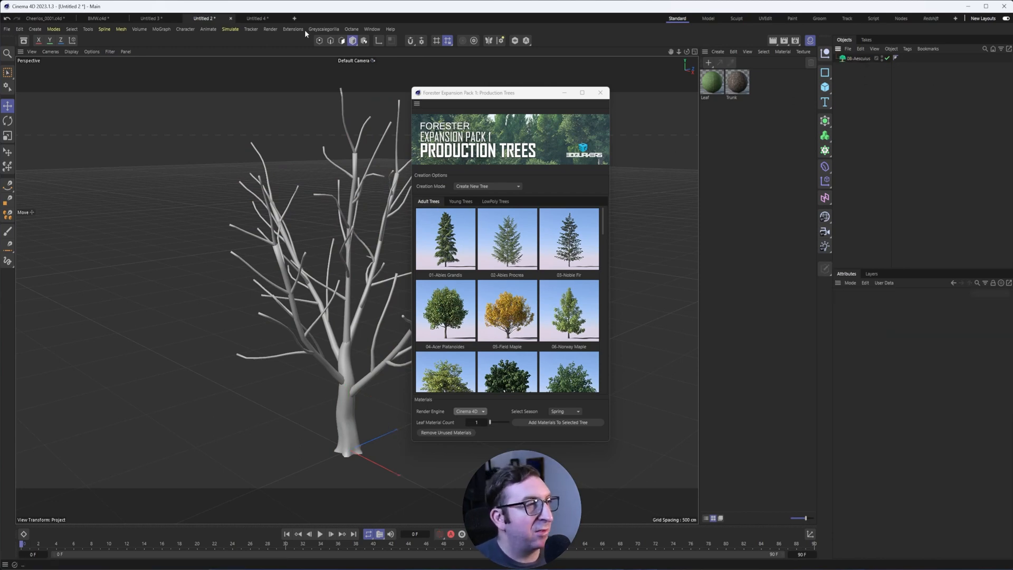
left_click(292, 29)
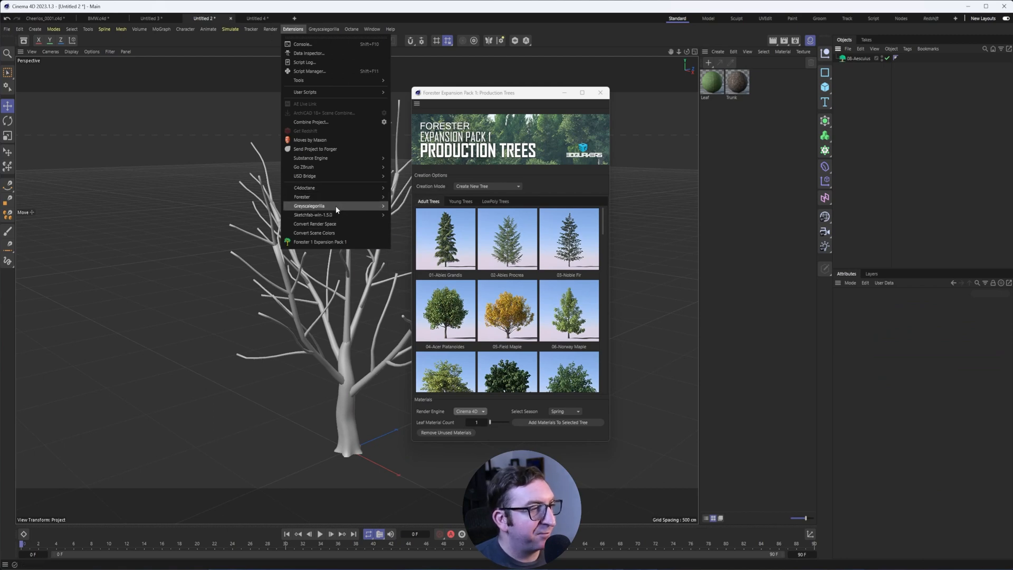
mouse_move(301, 197)
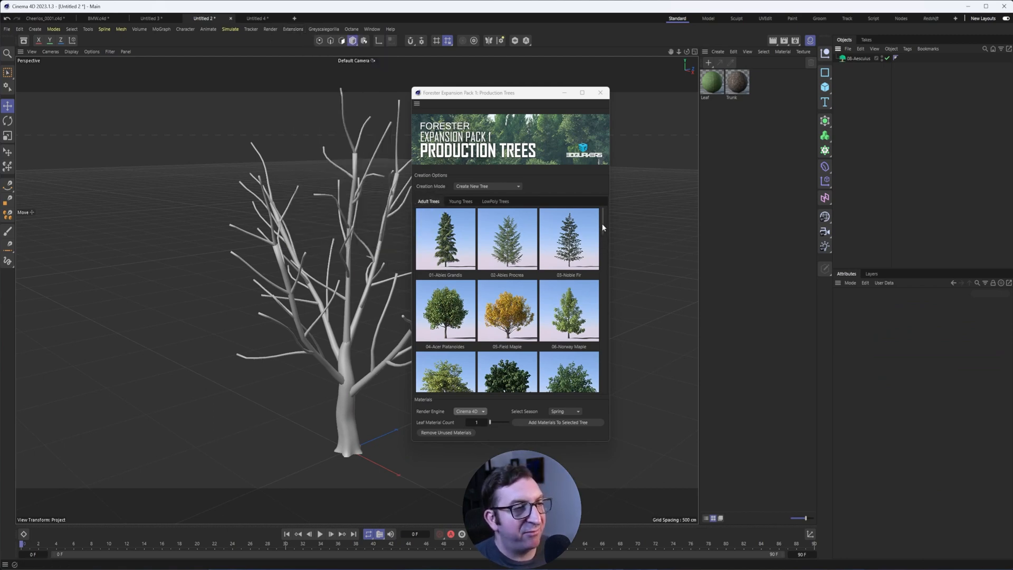
scroll("down", 3)
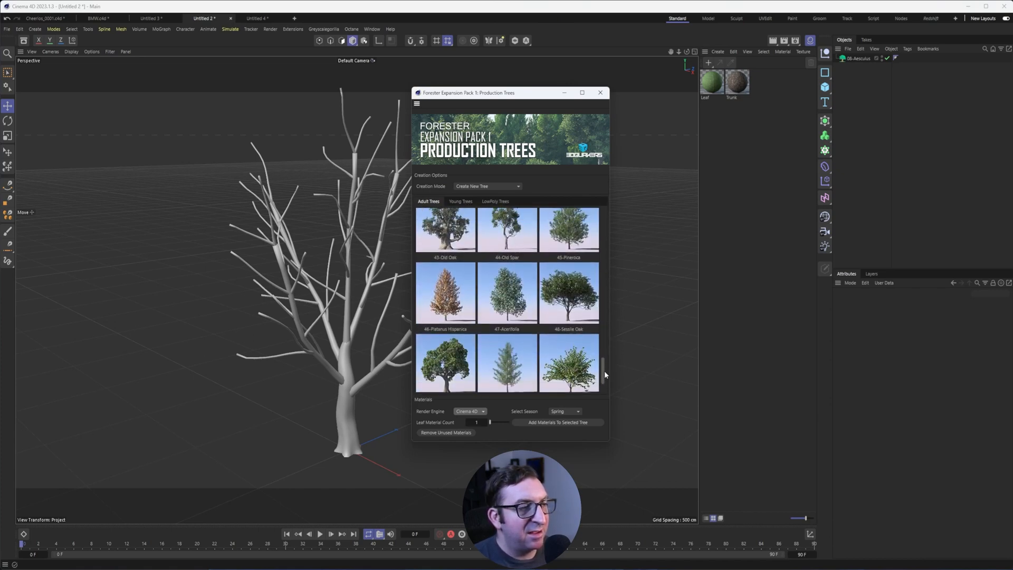
left_click(600, 92)
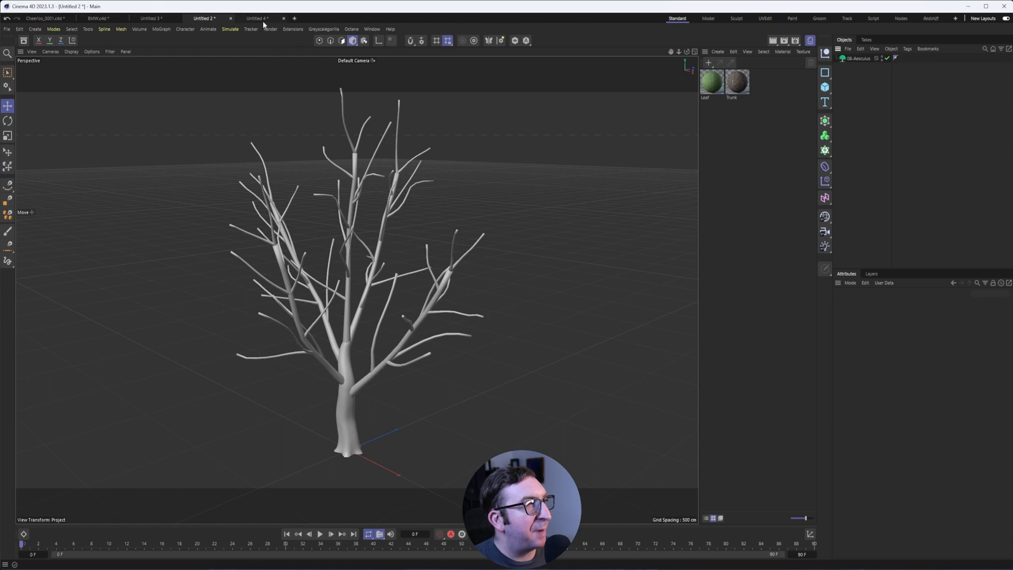
Launch the Sketchfab Importer in the Untitled 4 scene and search for 'house' models.
left_click(255, 18)
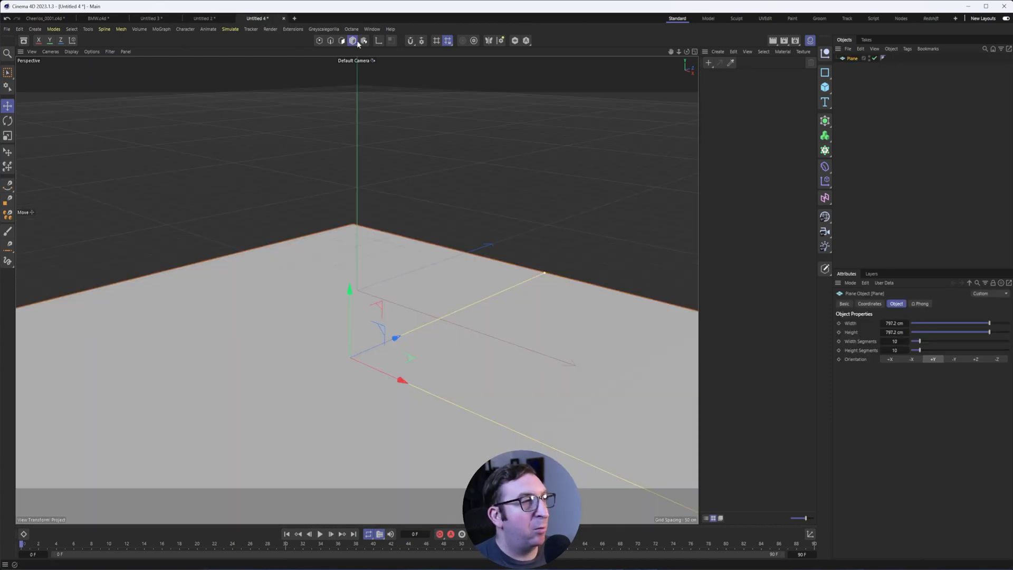
left_click(292, 29)
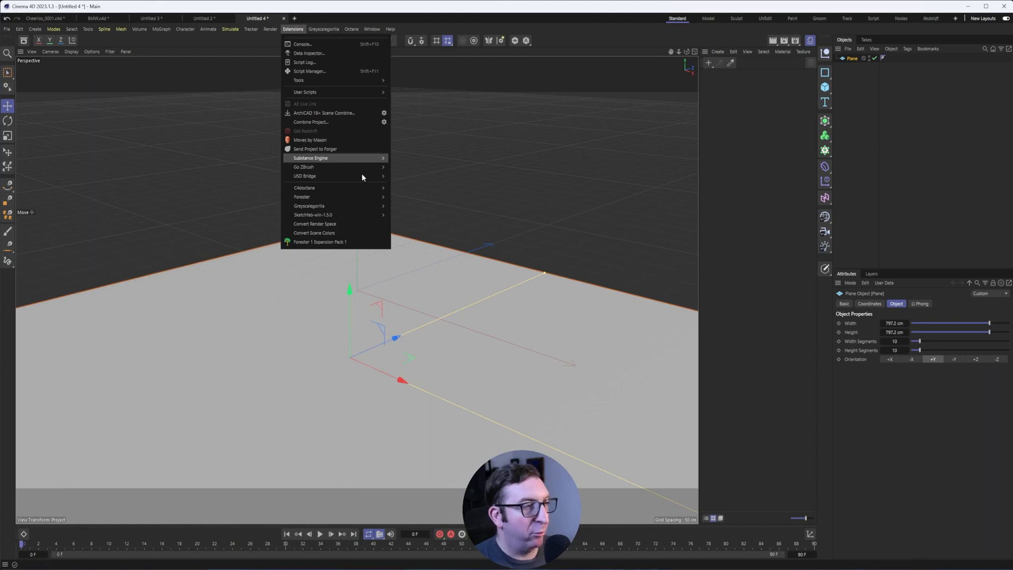
mouse_move(313, 215)
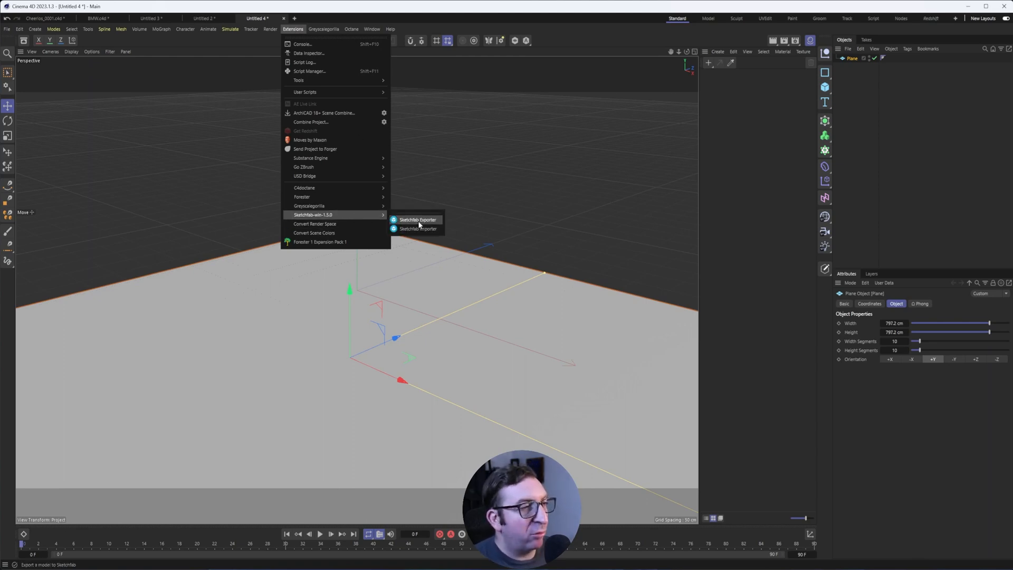
left_click(418, 228)
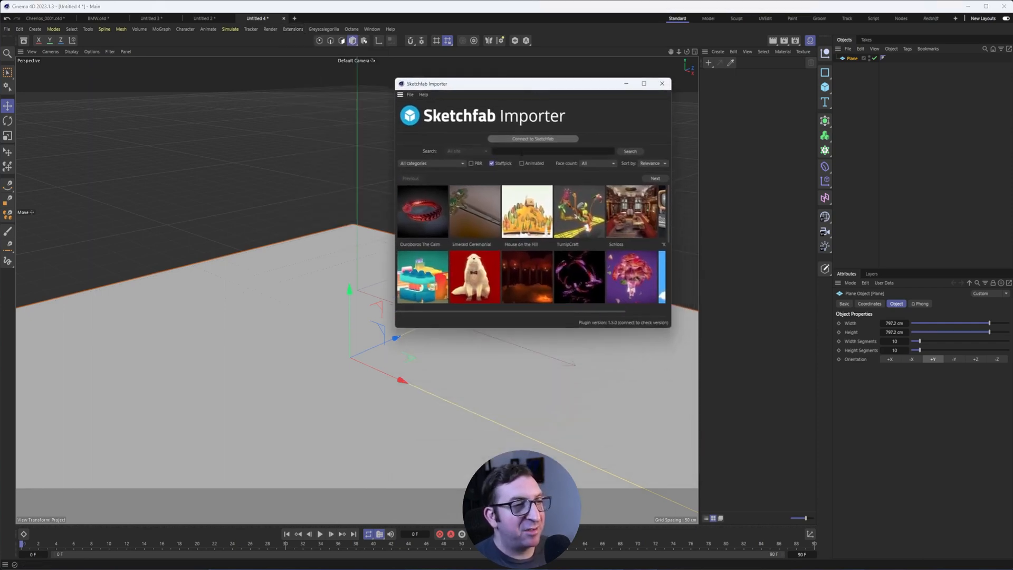
left_click(553, 151)
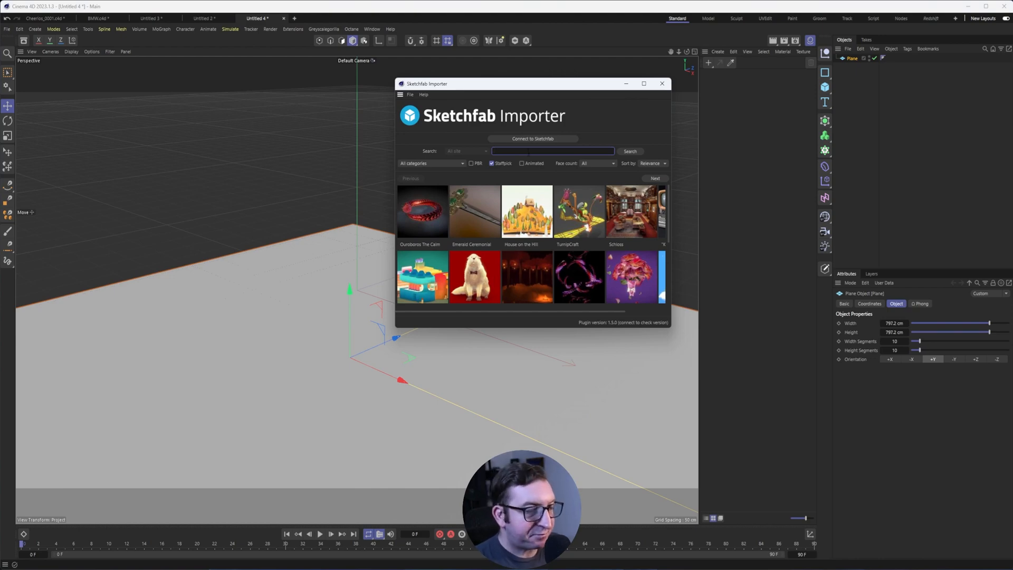
type("house")
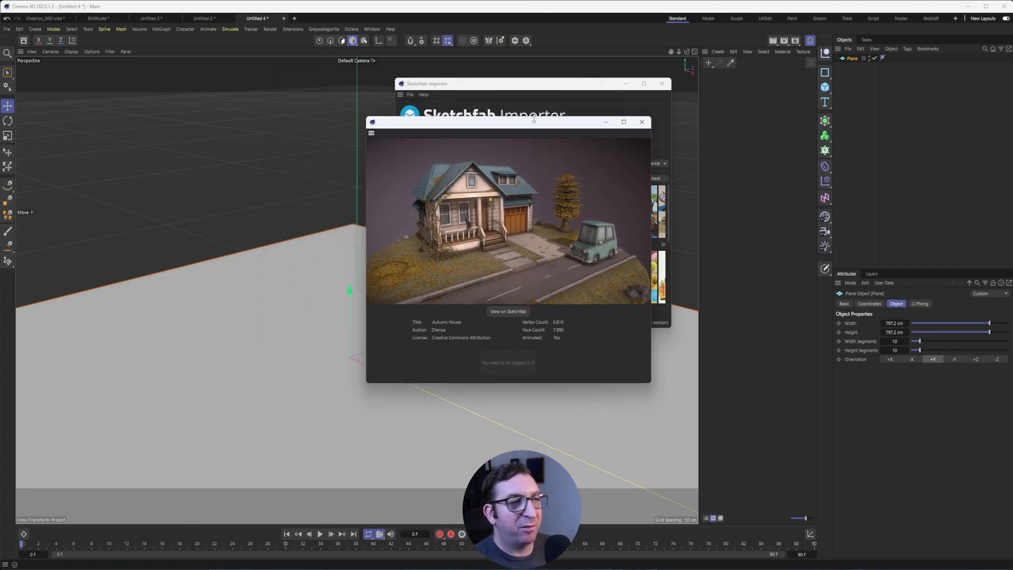
mouse_move(525, 197)
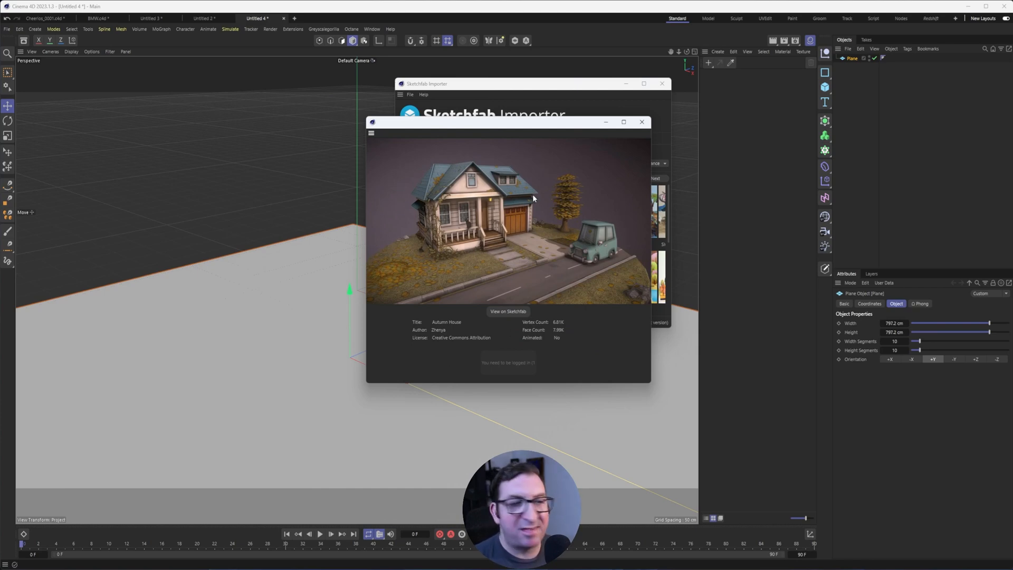
mouse_move(569, 325)
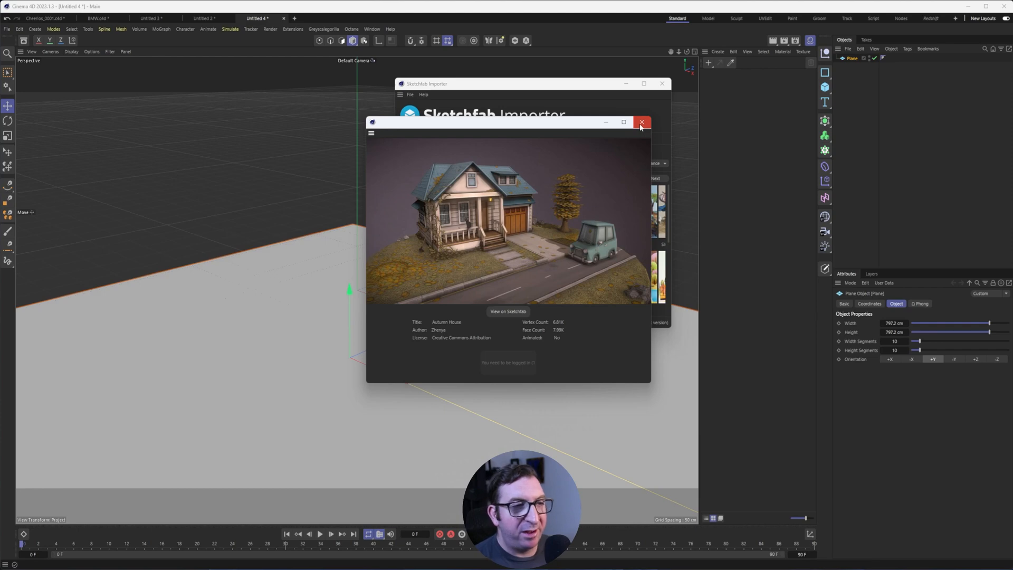
Close the Autumn House preview and browse a 'car' search in the Sketchfab Importer results.
left_click(641, 122)
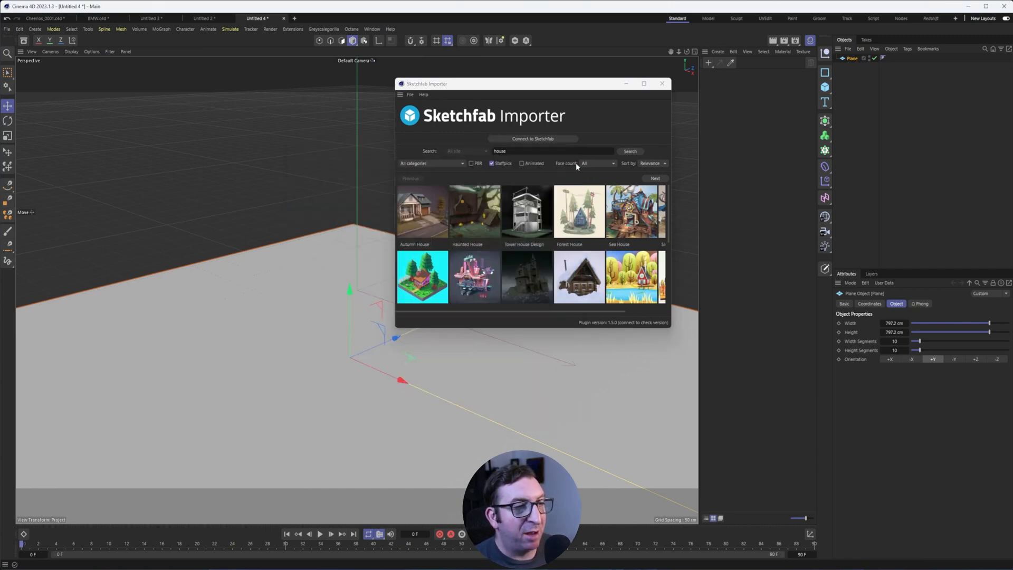
type("car")
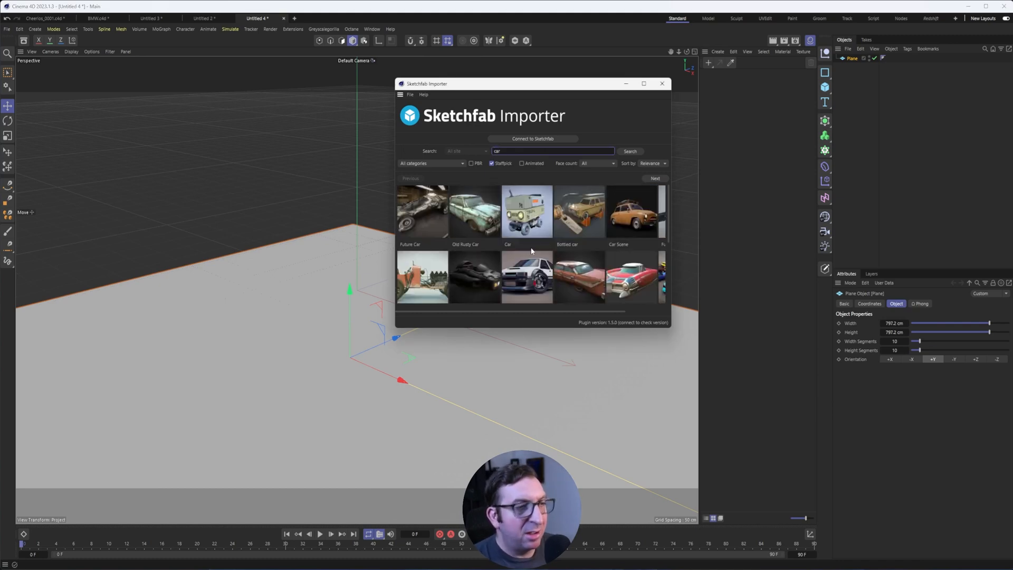
scroll("down", 3)
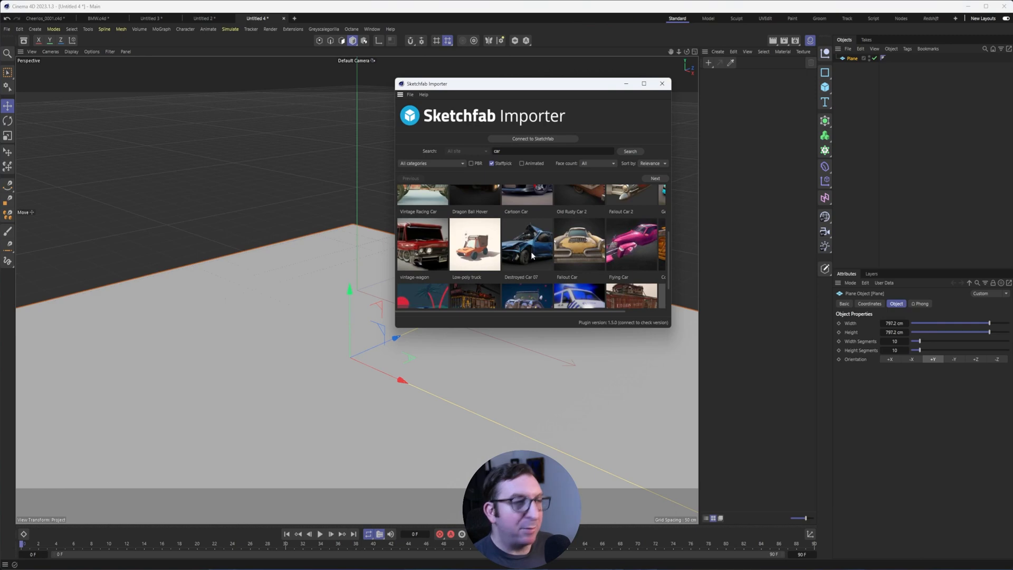
scroll("down", 3)
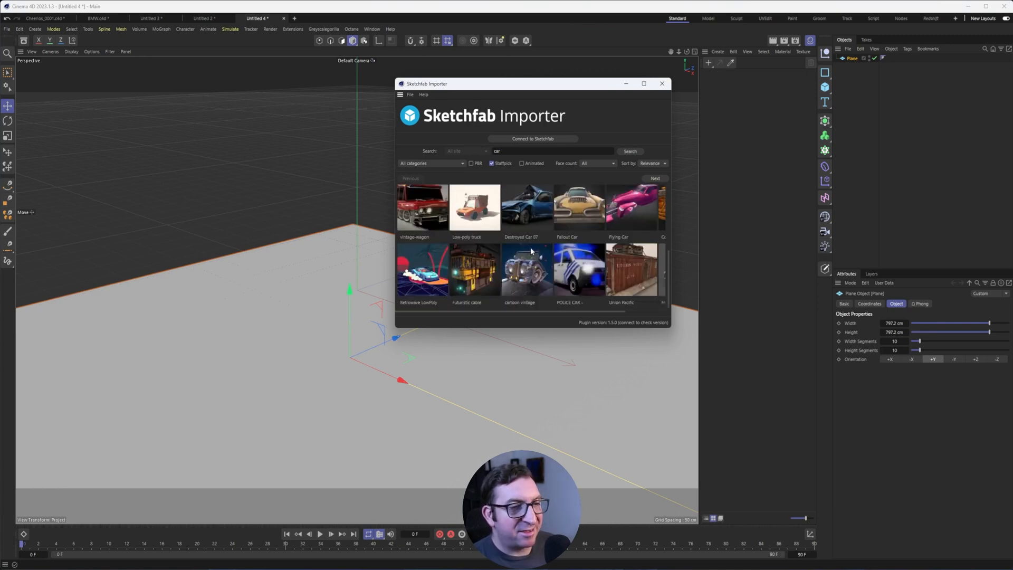
left_click(654, 179)
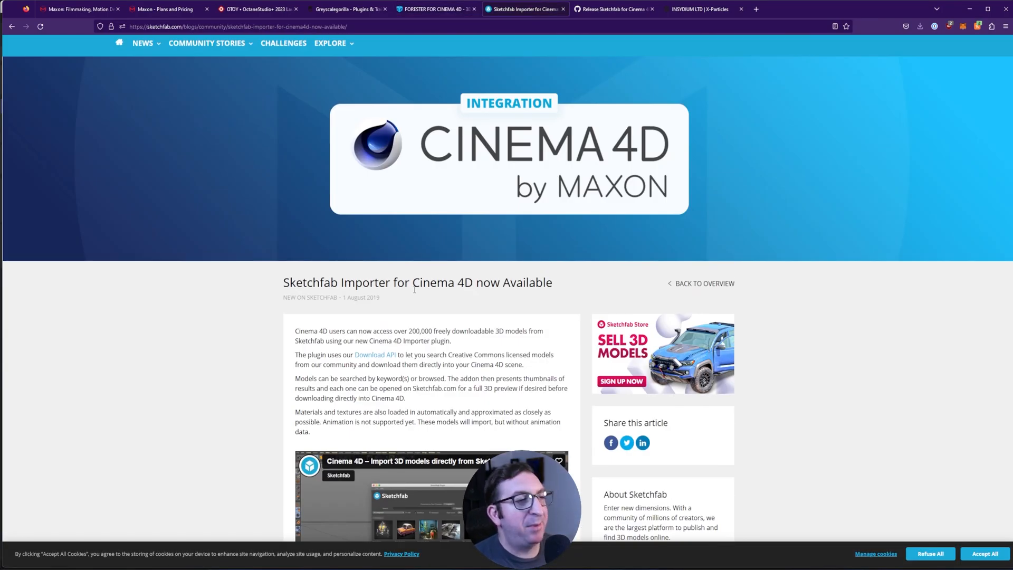
Scroll the Sketchfab blog post, then switch to the X-Particles product page.
scroll("down", 3)
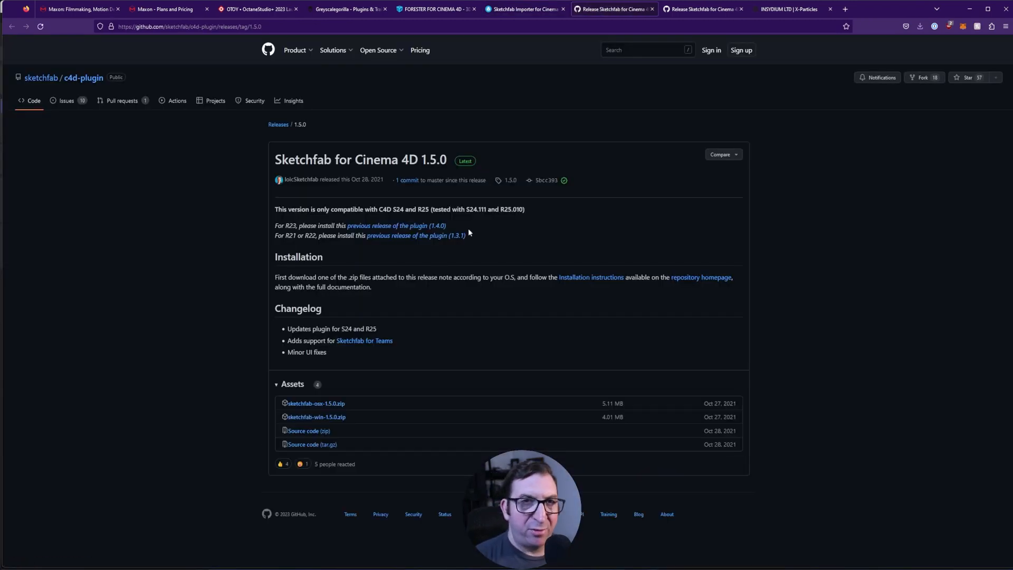
mouse_move(411, 288)
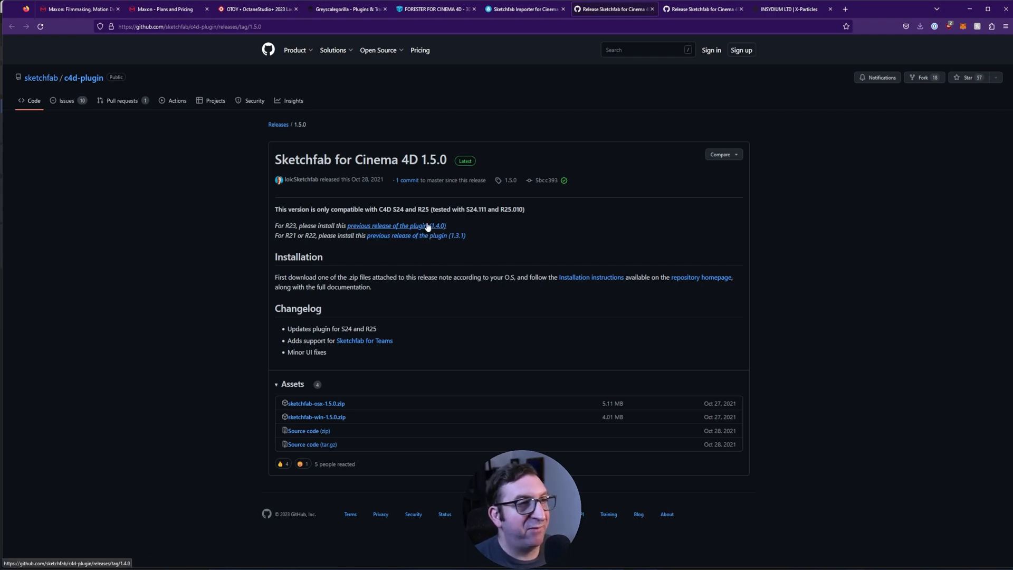
left_click(788, 9)
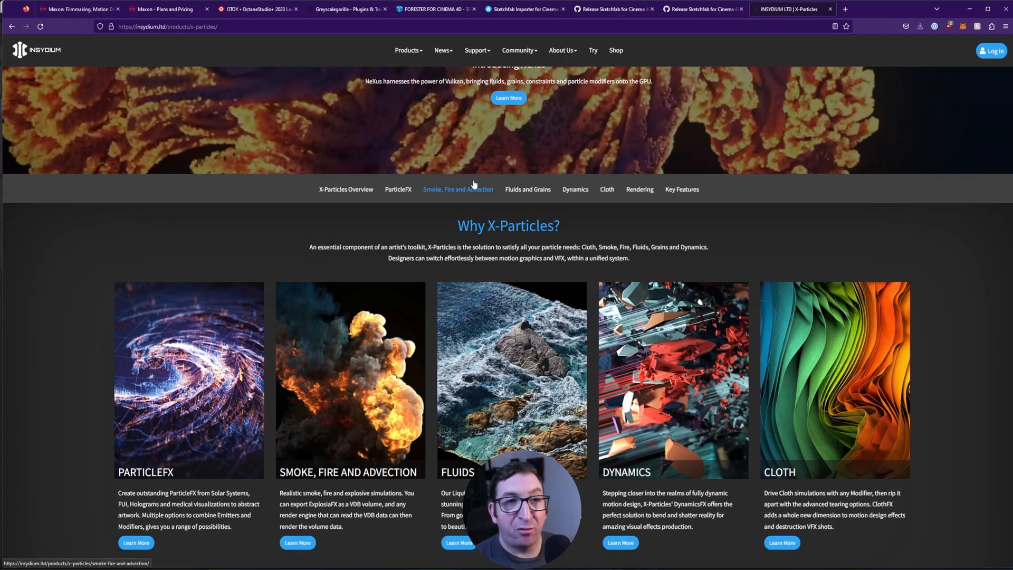
scroll("up", 3)
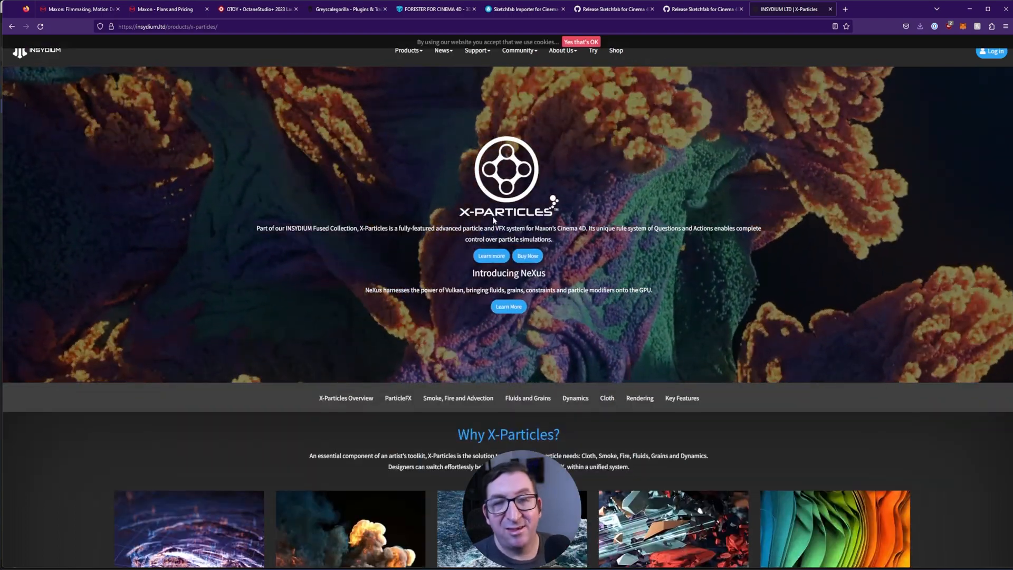
scroll("down", 3)
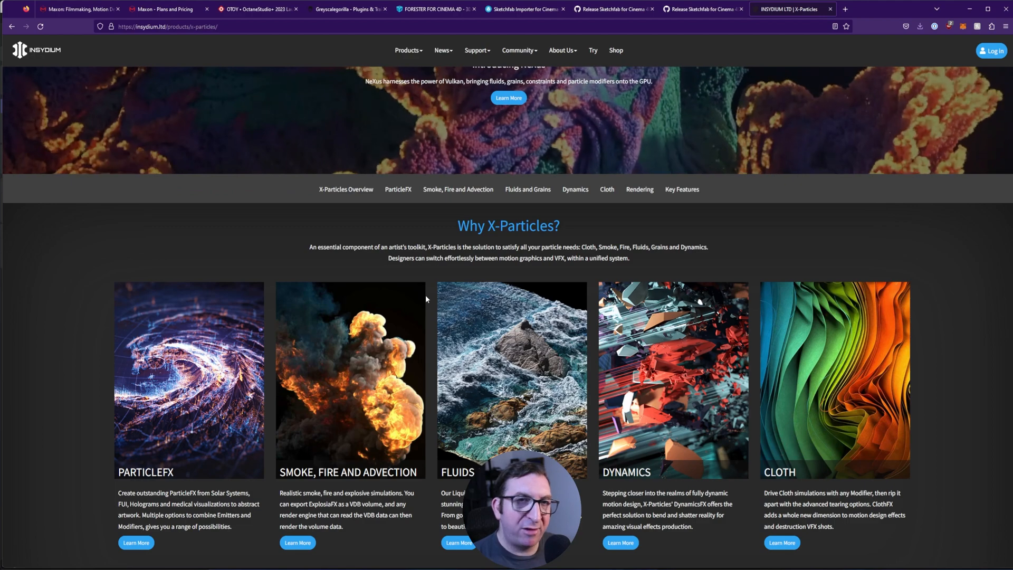
mouse_move(409, 331)
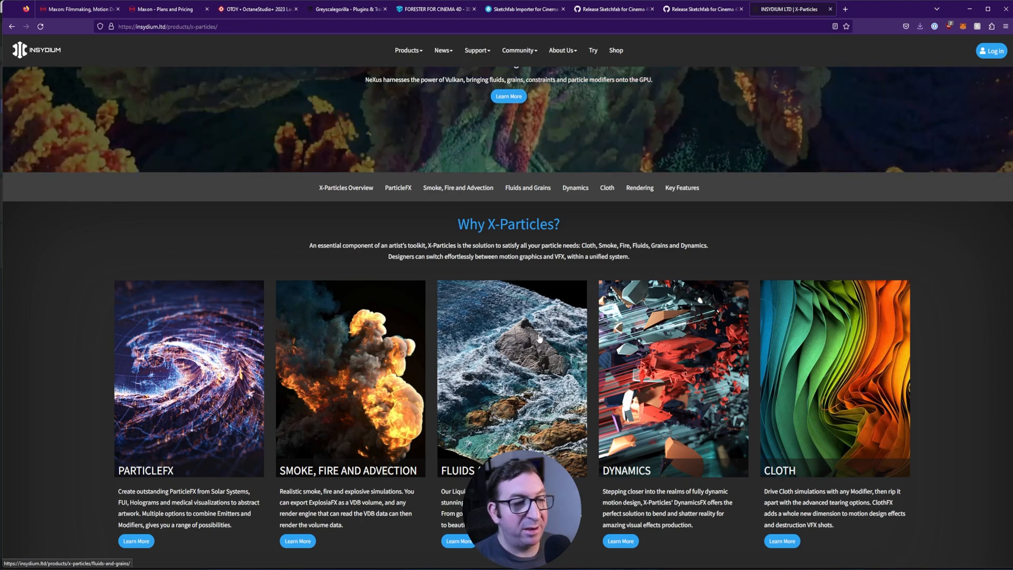
scroll("down", 3)
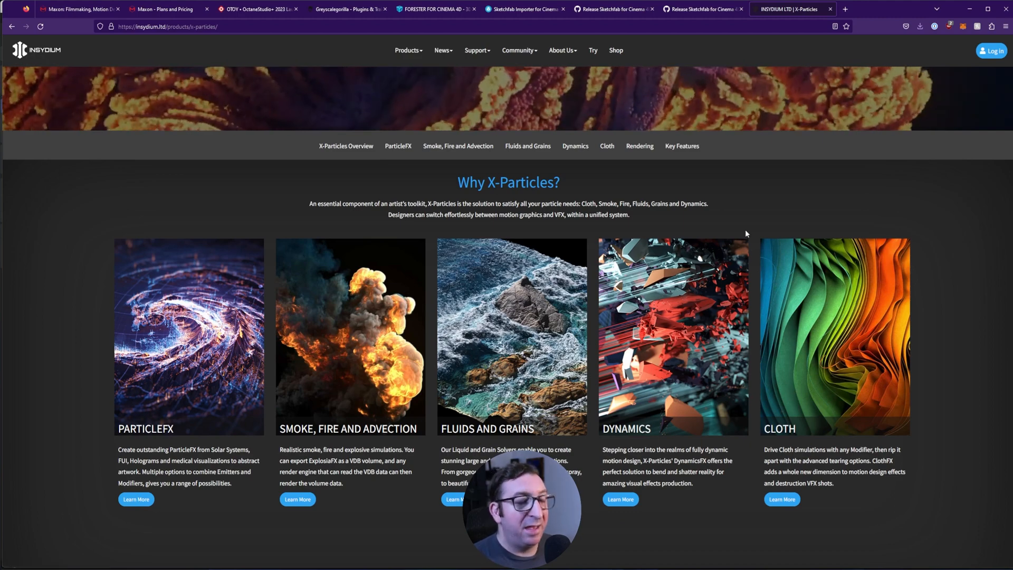
mouse_move(736, 199)
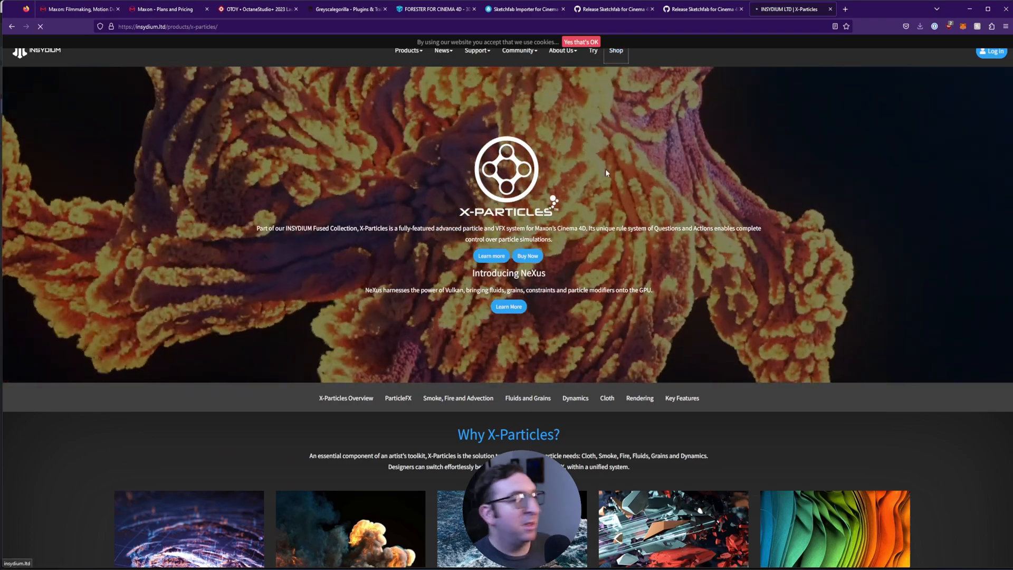
Browse INSYDIUM shop prices for Fused bundles and subscriptions, then close the Sketchfab Importer in Cinema 4D.
left_click(615, 51)
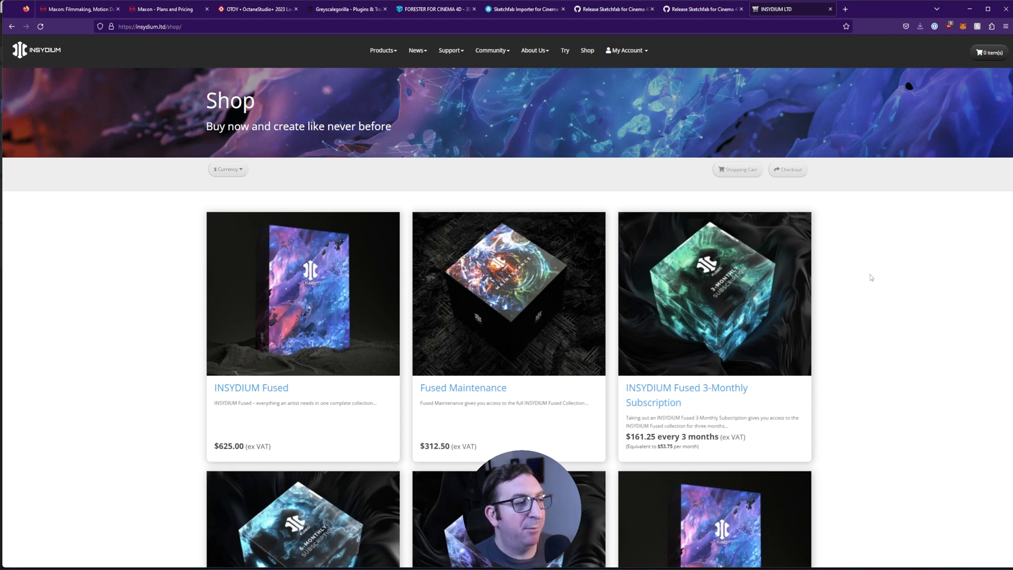
scroll("down", 3)
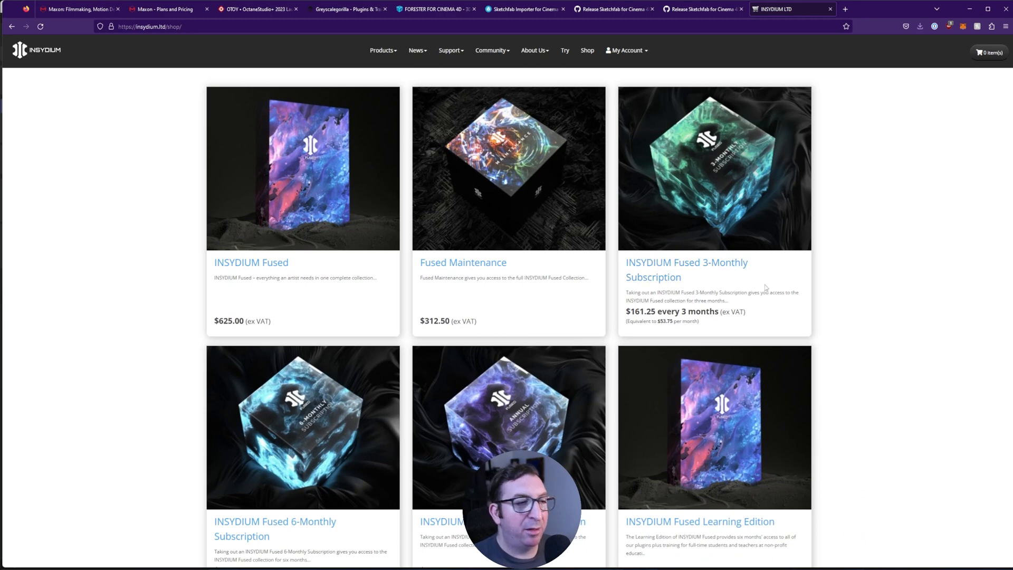
scroll("down", 3)
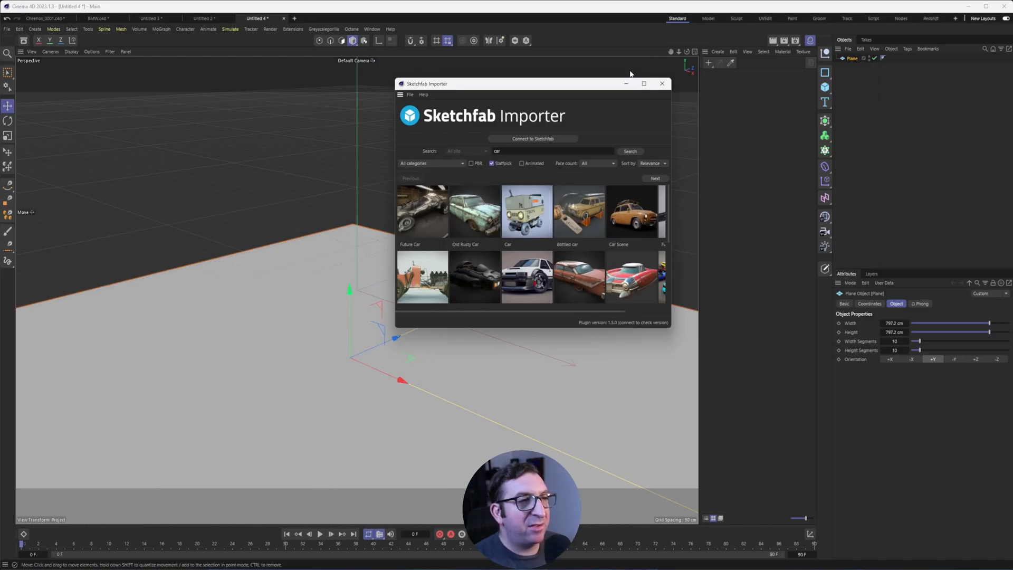
left_click(662, 83)
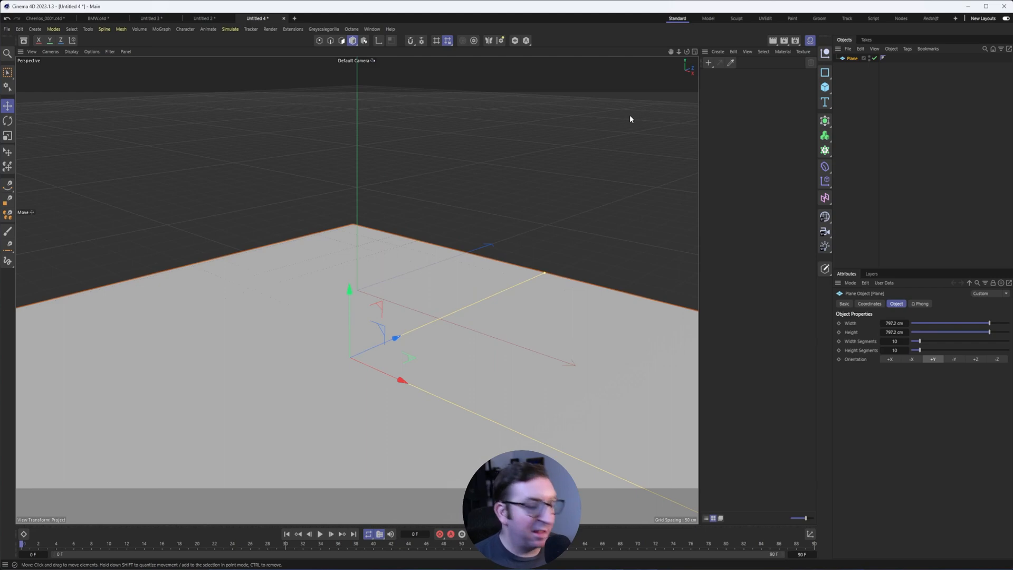